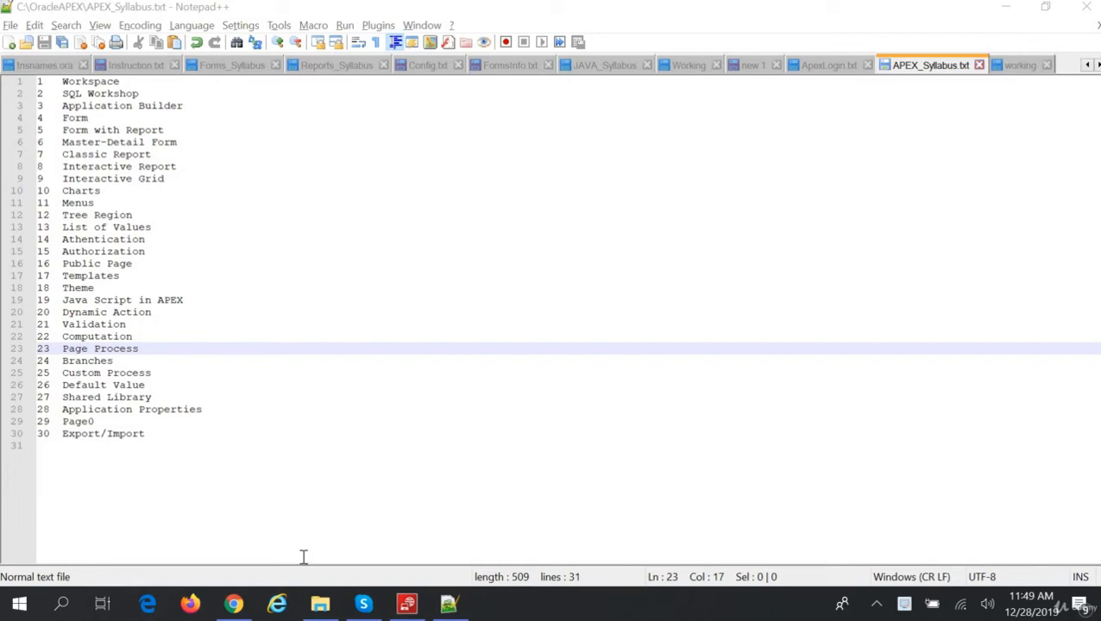
pyautogui.moveTo(232, 352)
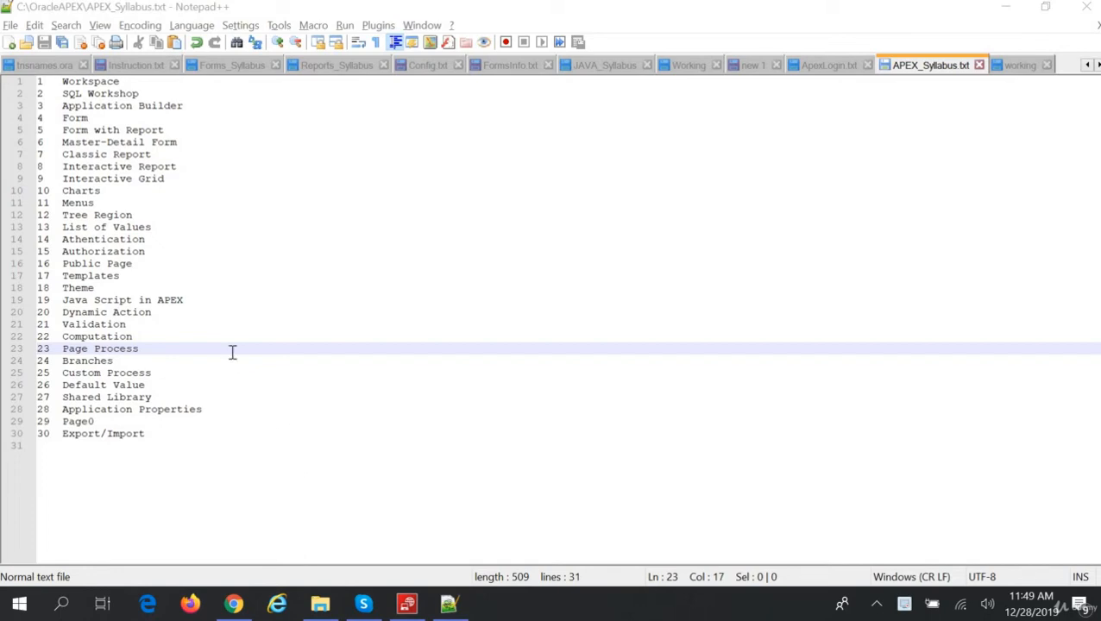
pyautogui.moveTo(165, 312)
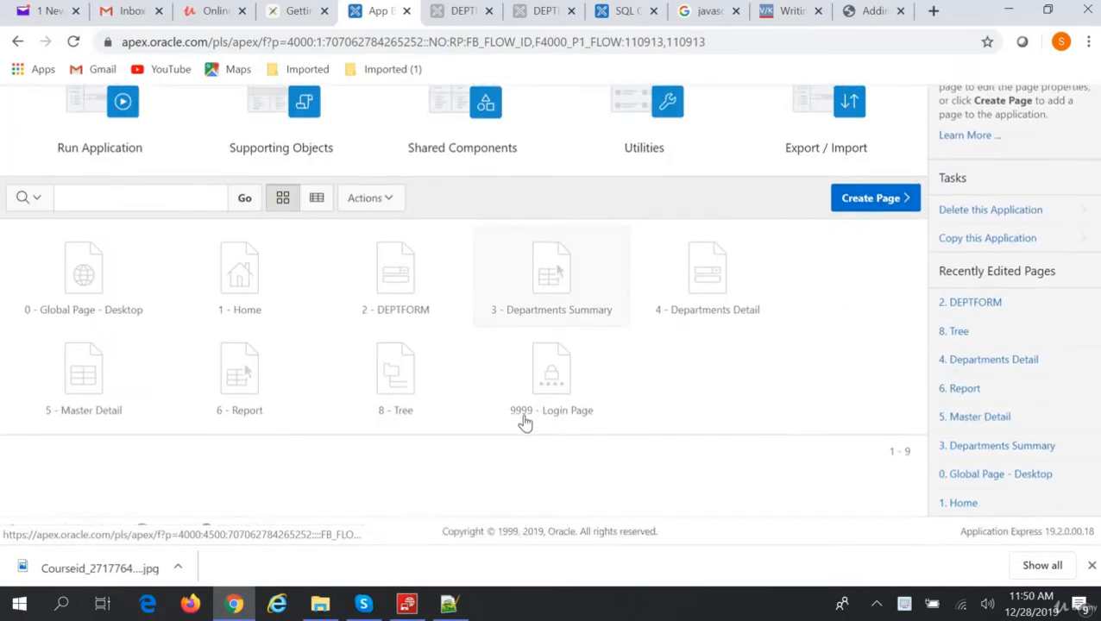
# - Open the DEPTFORM page in Page Designer and add a new button under Items
pyautogui.click(395, 363)
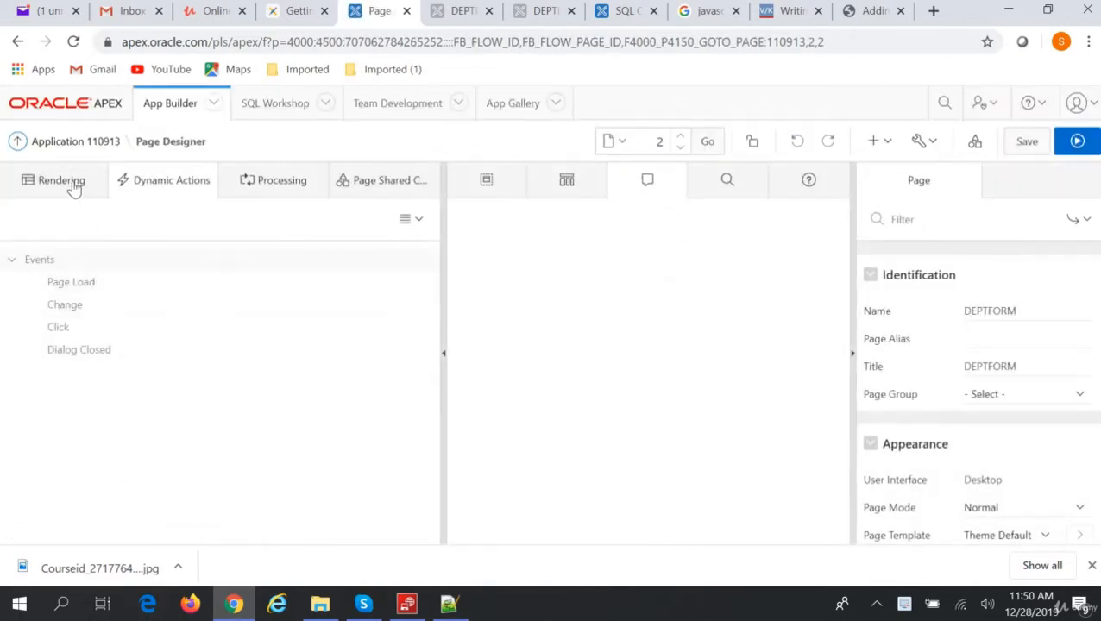
pyautogui.click(62, 181)
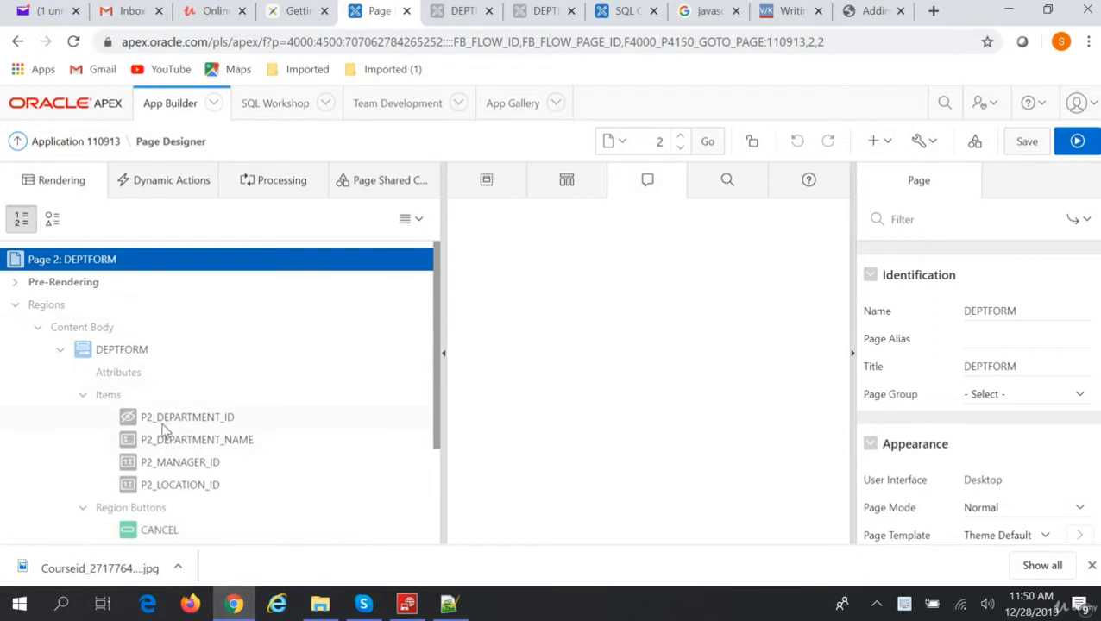
pyautogui.moveTo(112, 403)
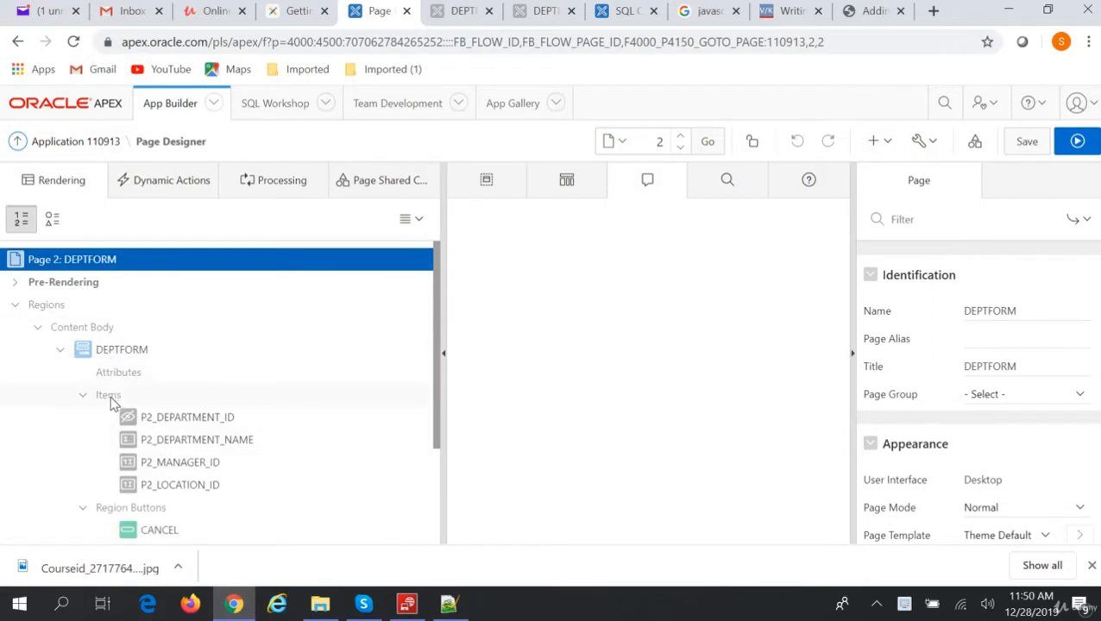
pyautogui.rightClick(108, 394)
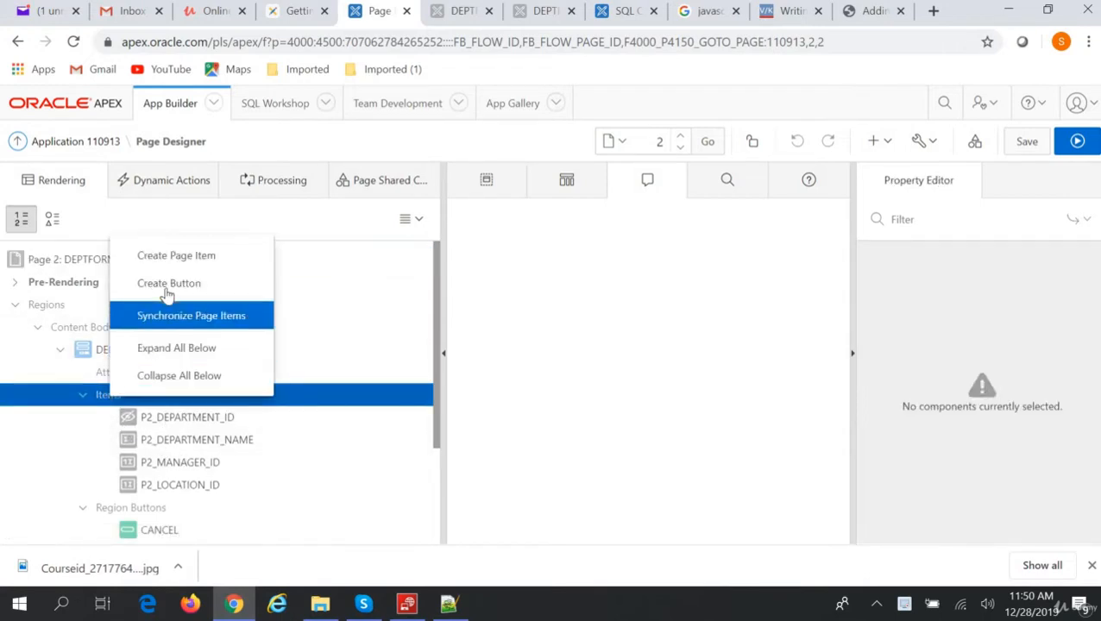
pyautogui.click(169, 283)
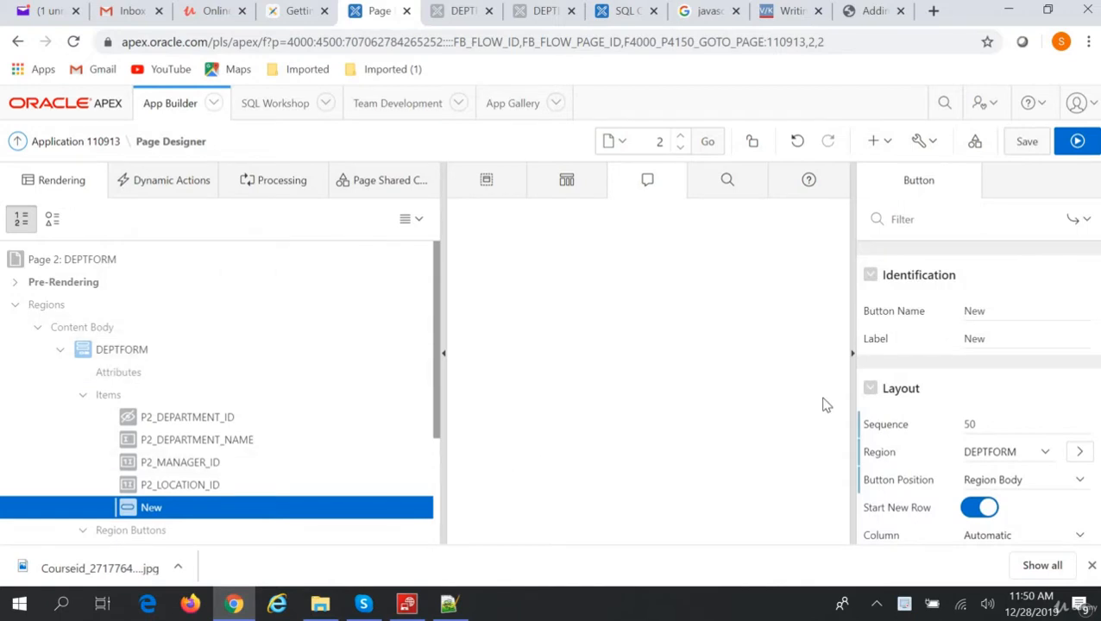
# - Name the button Execute, set its action to Defined by Dynamic Action, and save
pyautogui.click(1027, 311)
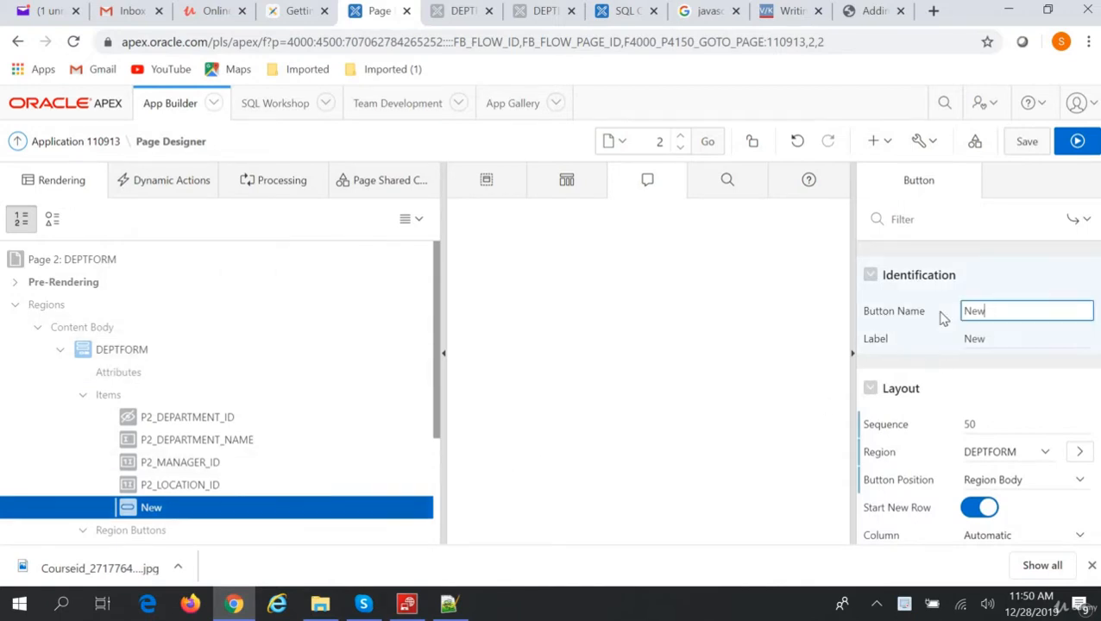
pyautogui.tripleClick(1027, 311)
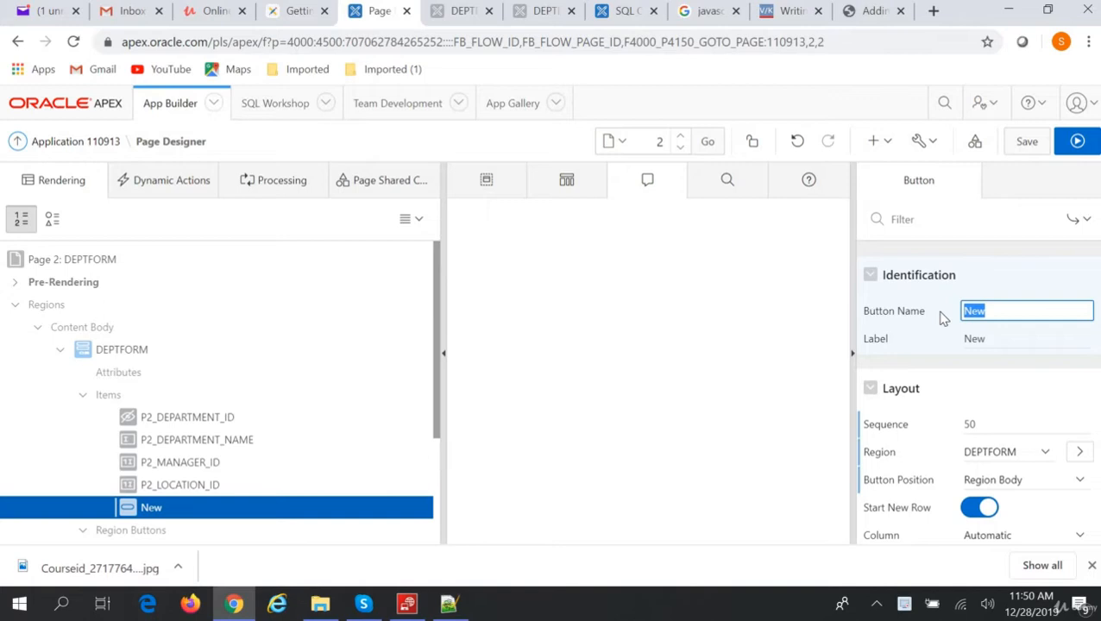
pyautogui.write('Execute')
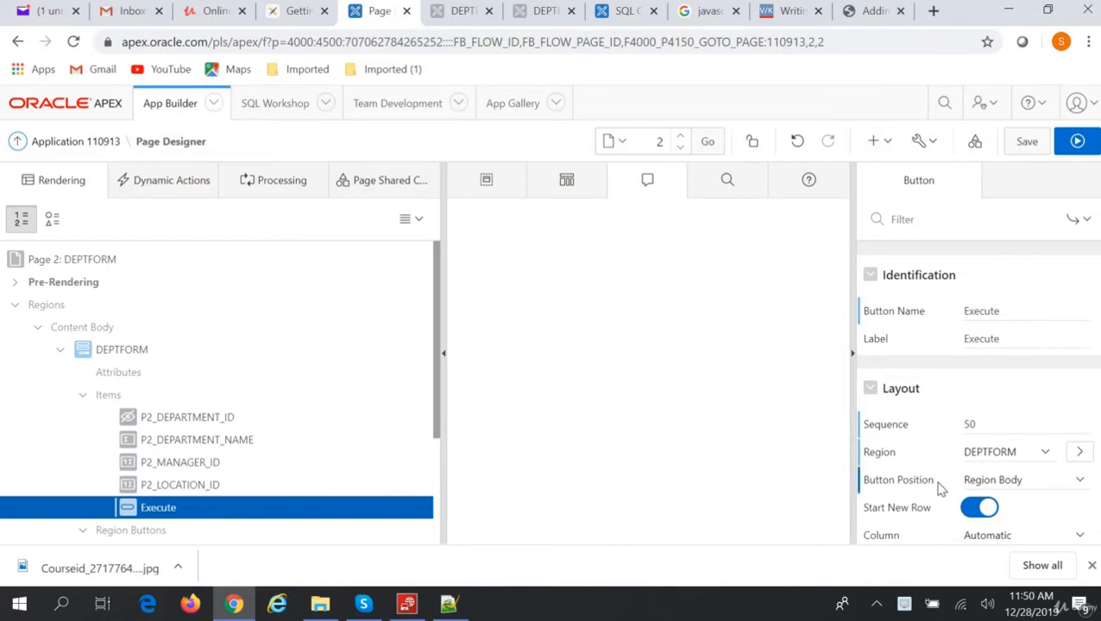
pyautogui.scroll(-3)
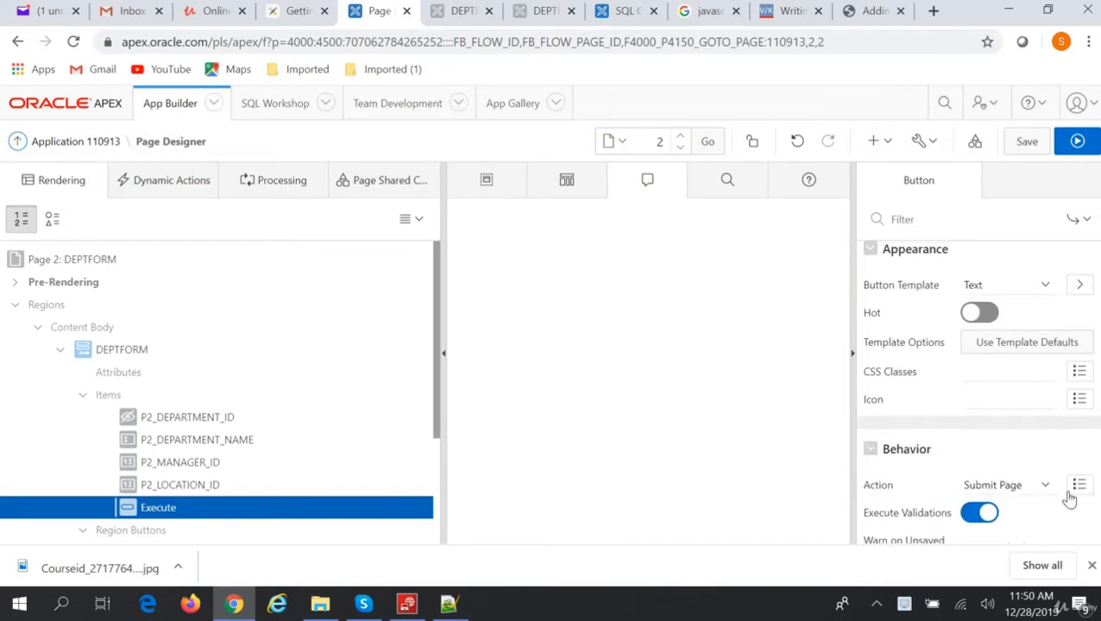
pyautogui.click(1005, 484)
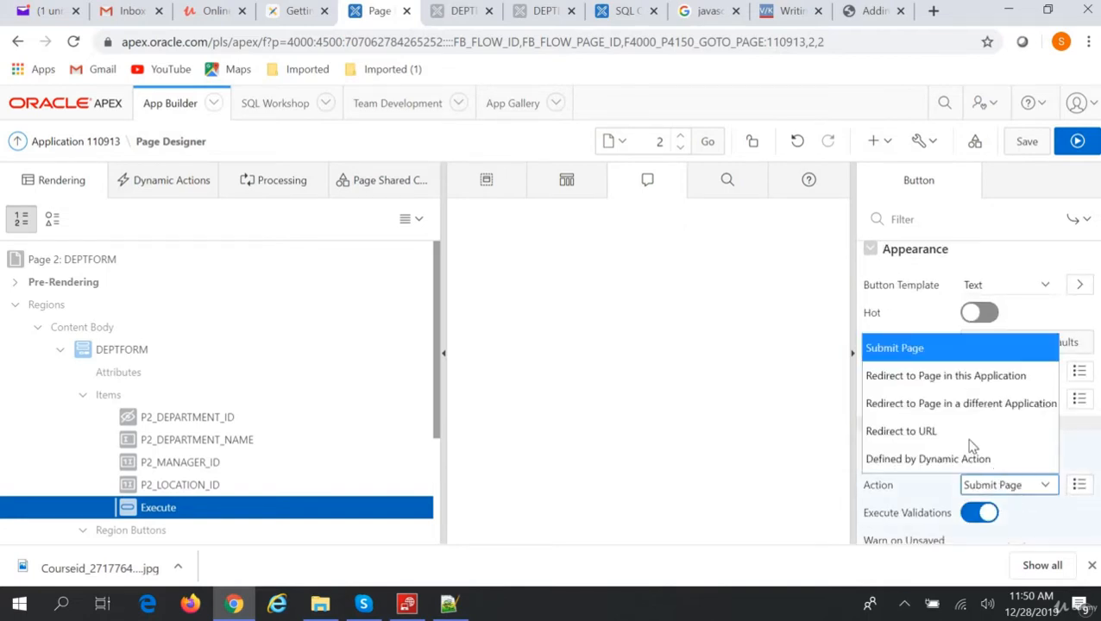
pyautogui.moveTo(949, 458)
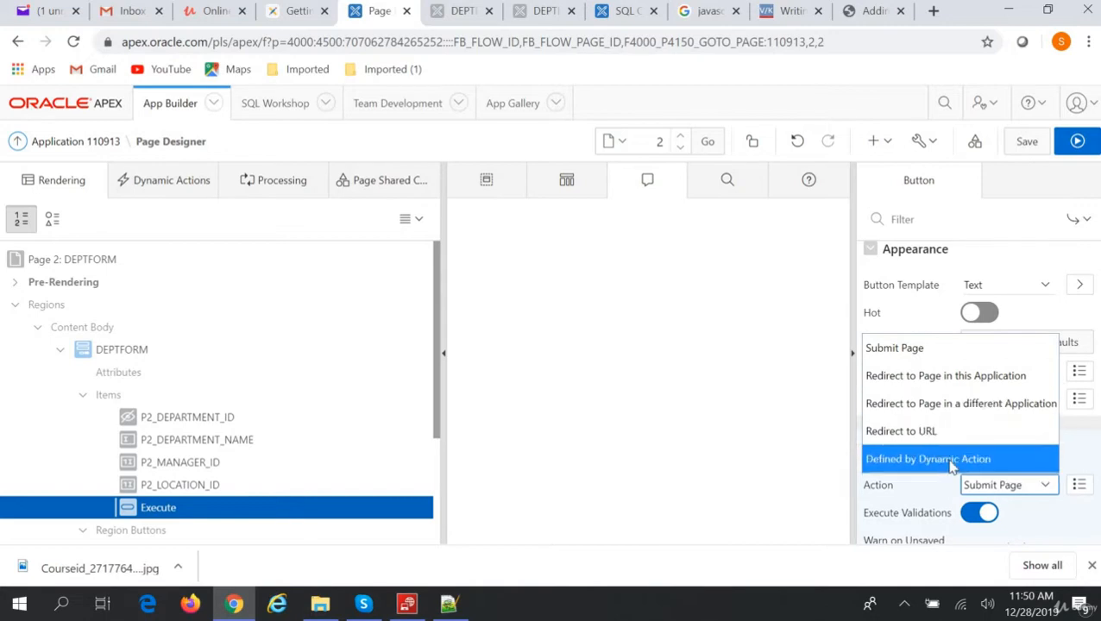
pyautogui.click(927, 459)
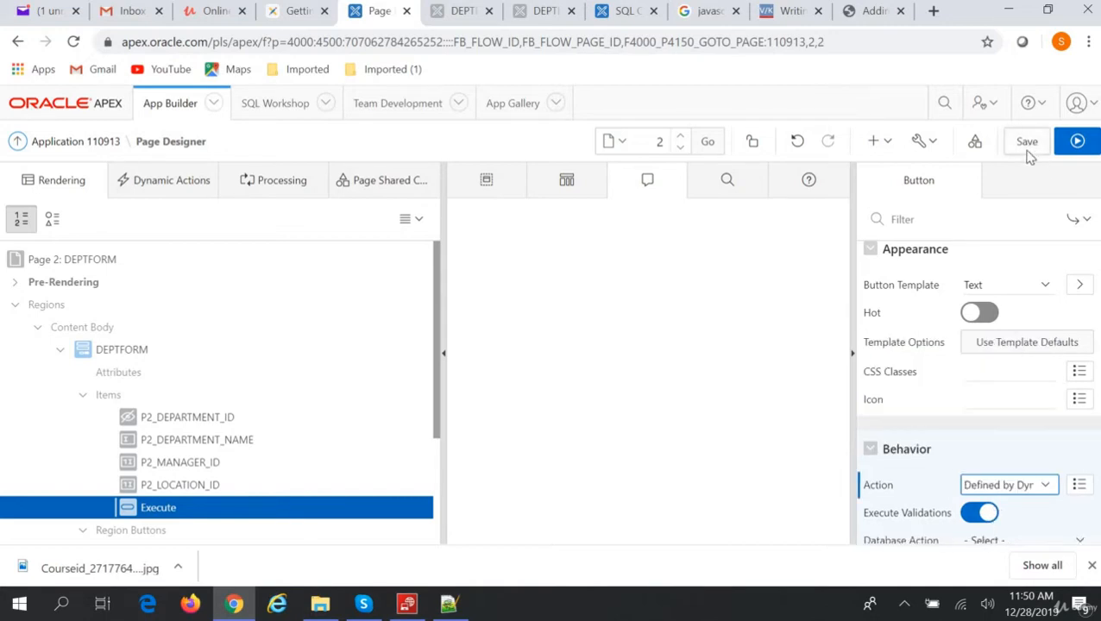
pyautogui.click(1026, 141)
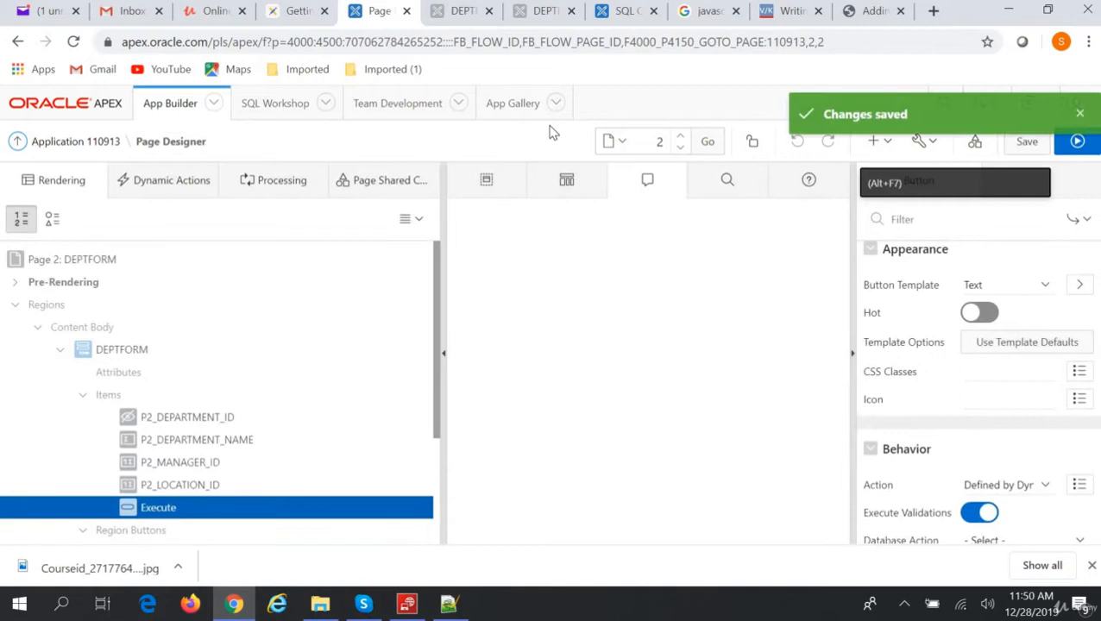
# - Run create table debug (field varchar2(4000)) in SQL Commands, then return to Page Designer
pyautogui.click(624, 10)
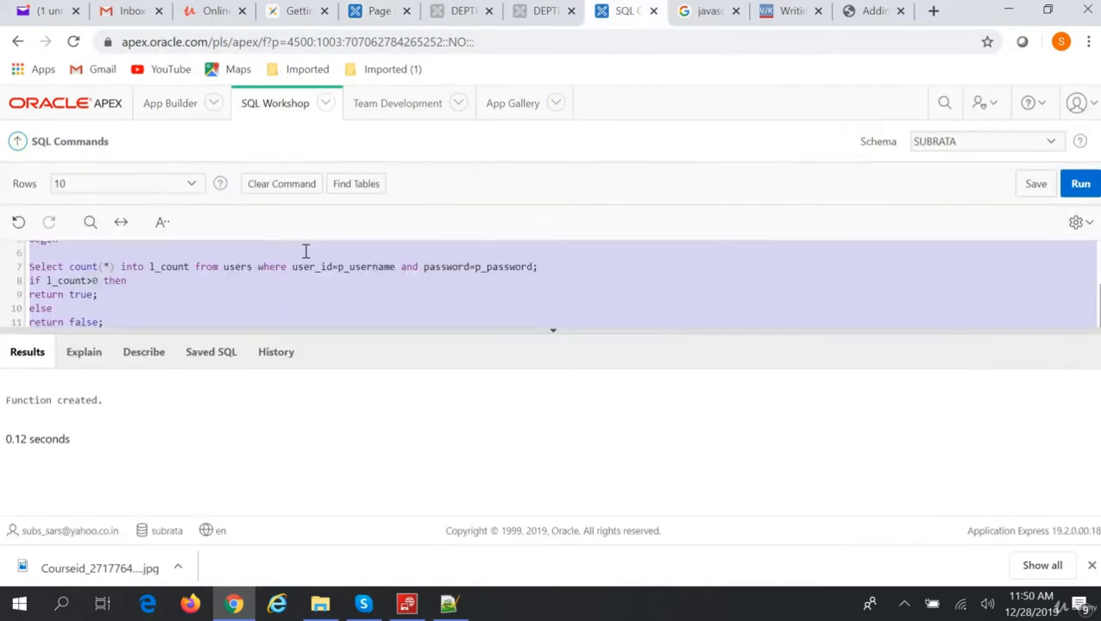
pyautogui.moveTo(253, 307)
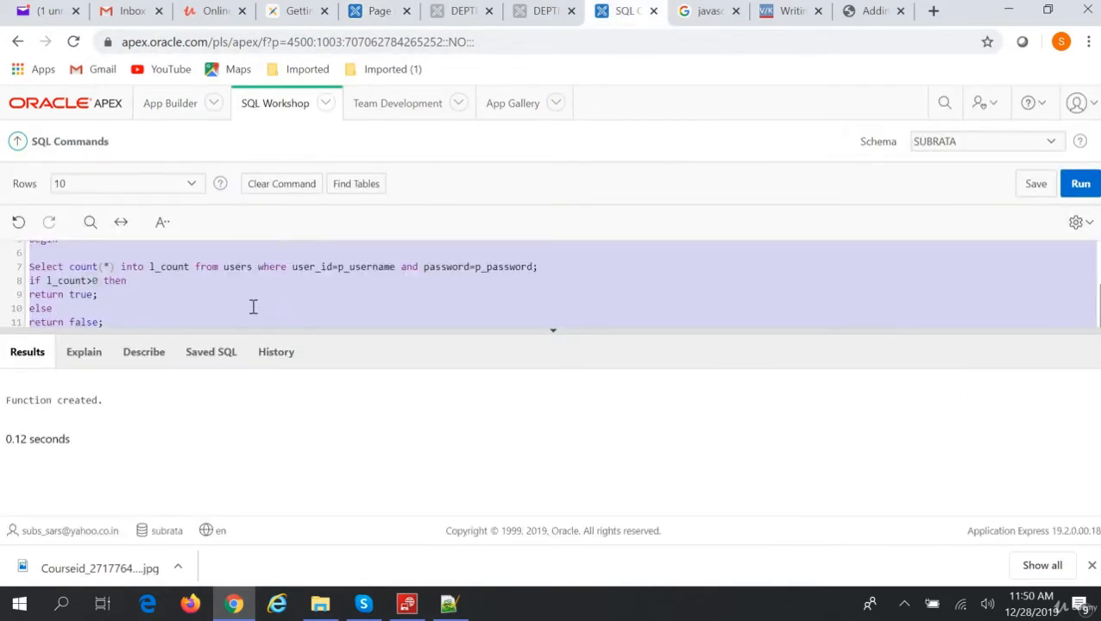
pyautogui.write('create table debug (fi')
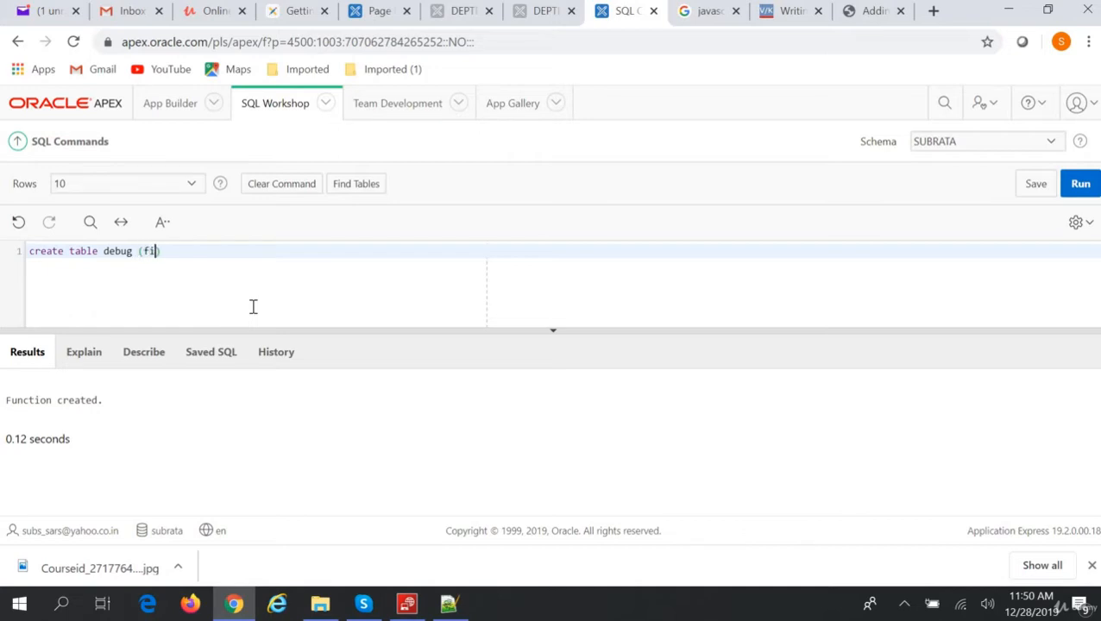
pyautogui.write('eld varc')
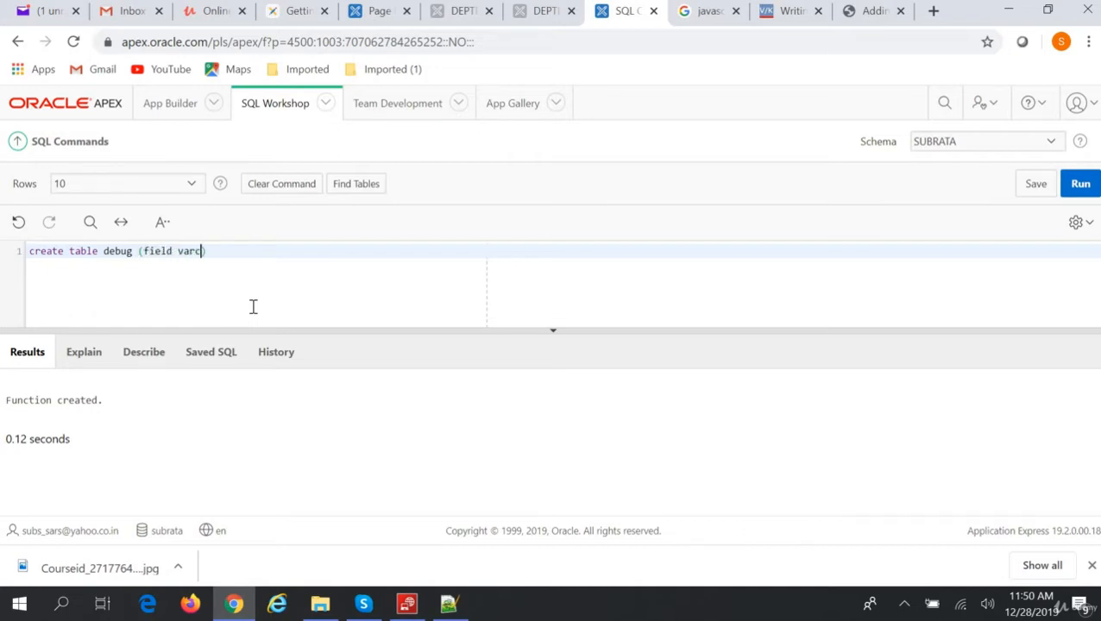
pyautogui.write(')')
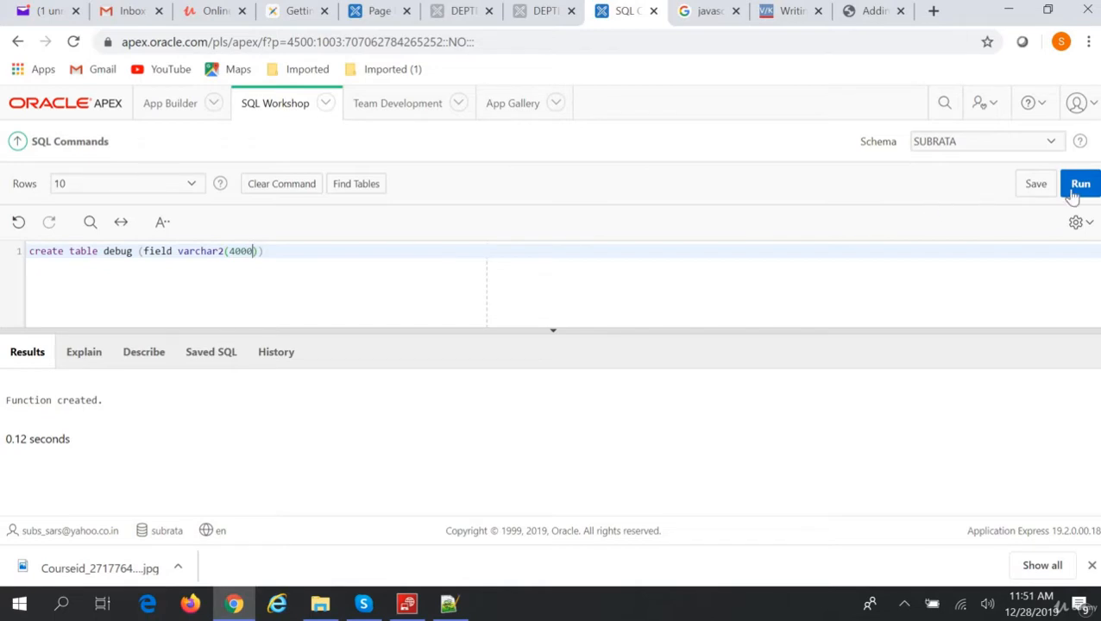
pyautogui.click(1081, 183)
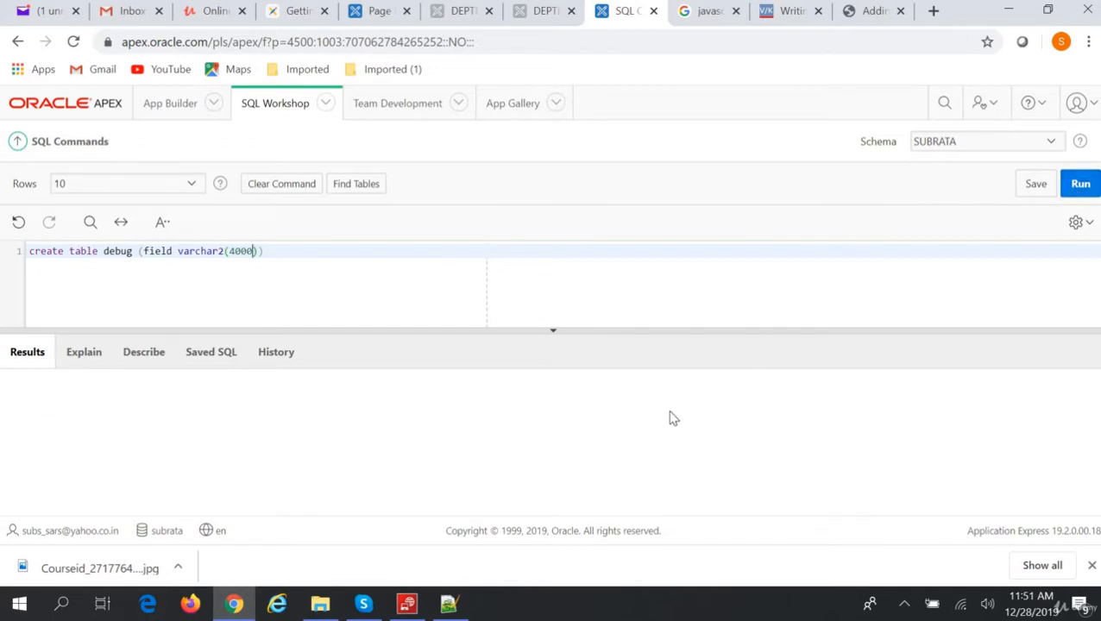
pyautogui.click(1081, 183)
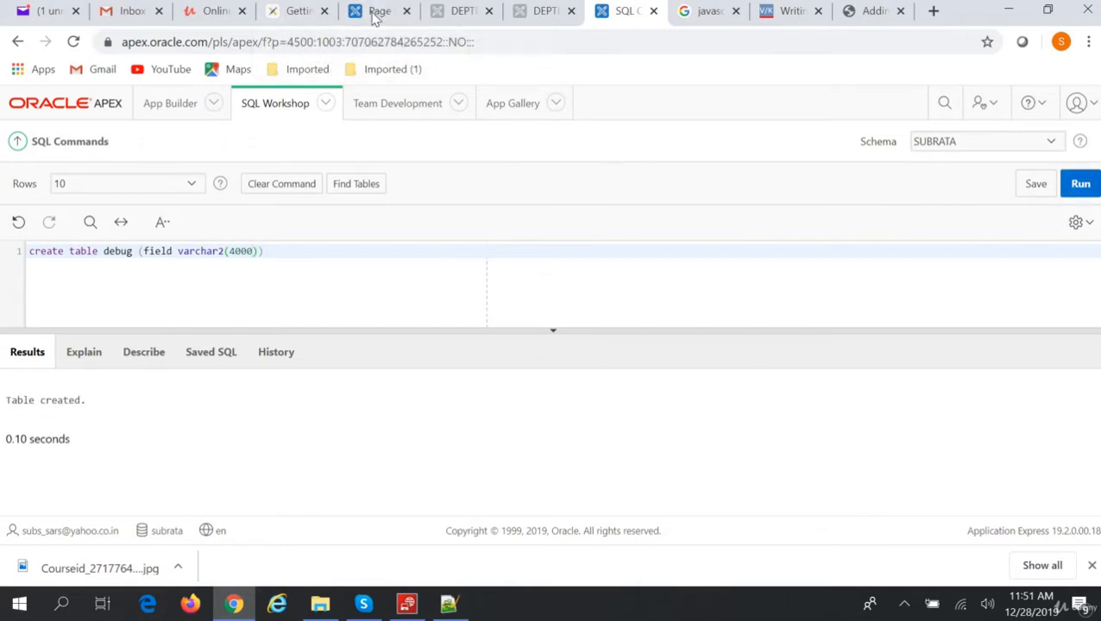
pyautogui.click(378, 10)
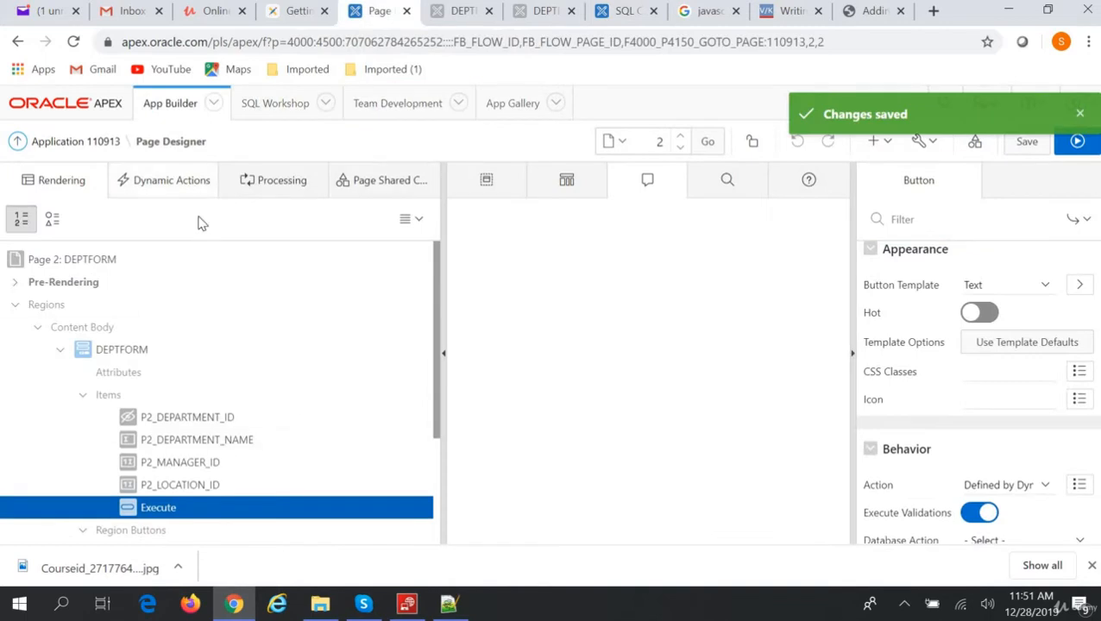
# - Rename the page's click dynamic action to Execute
pyautogui.click(171, 179)
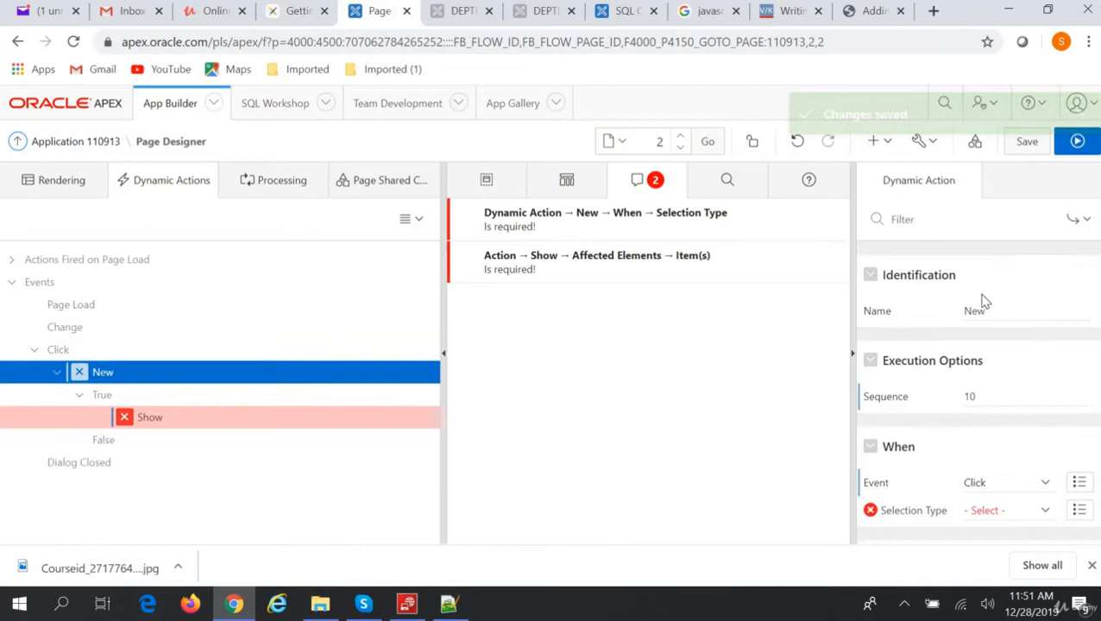
pyautogui.click(1026, 310)
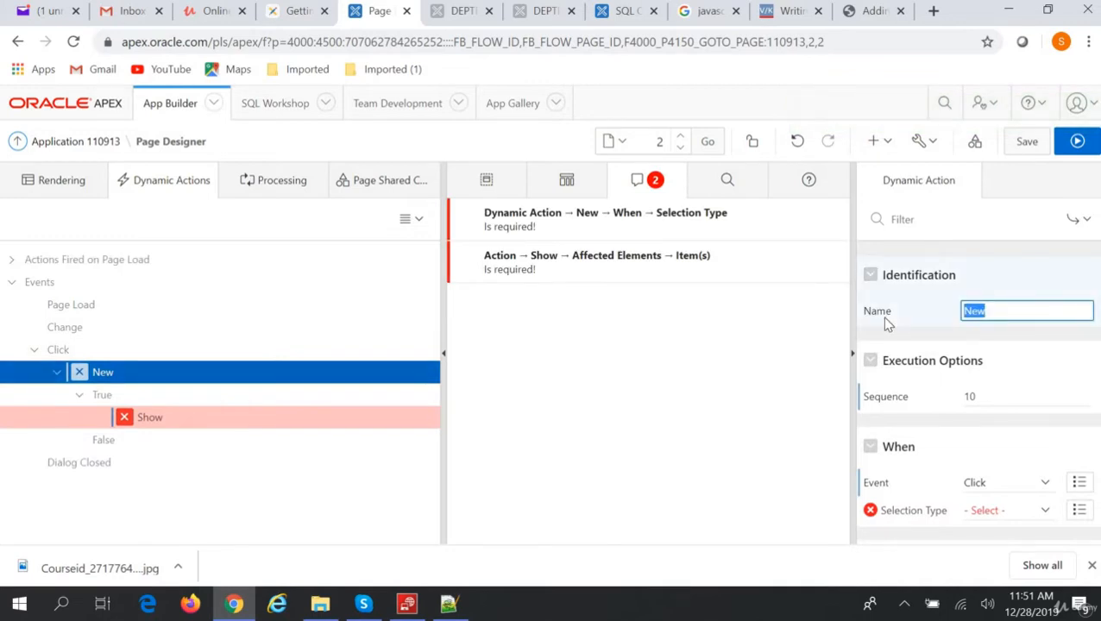
pyautogui.write('Execute')
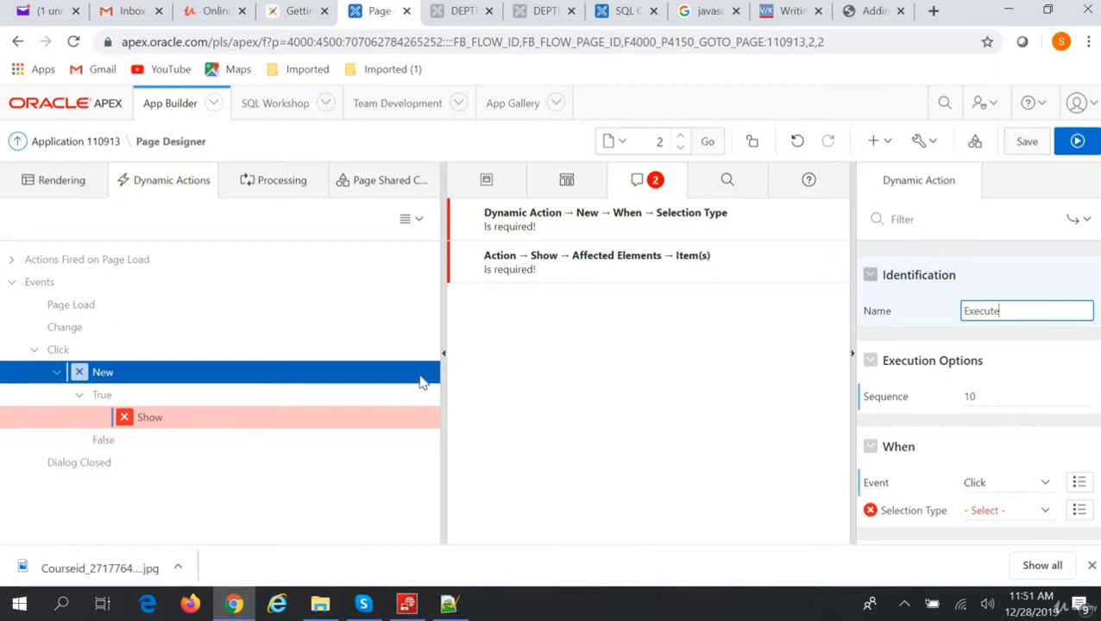
# - Switch the dynamic action's Show true action to Execute PL/SQL Code
pyautogui.click(149, 417)
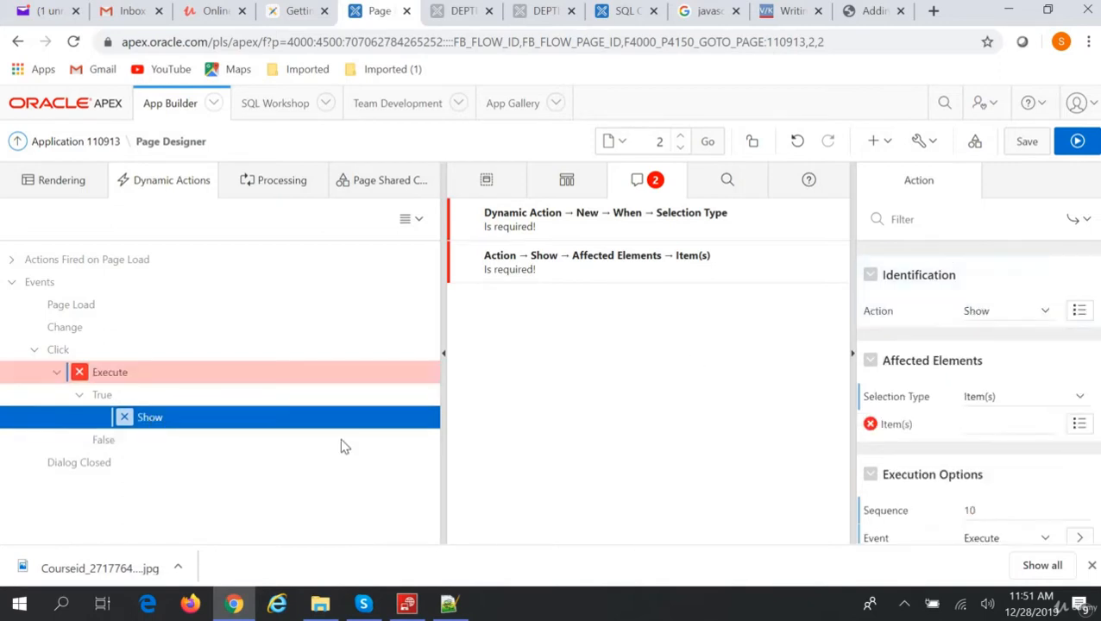
pyautogui.moveTo(1050, 329)
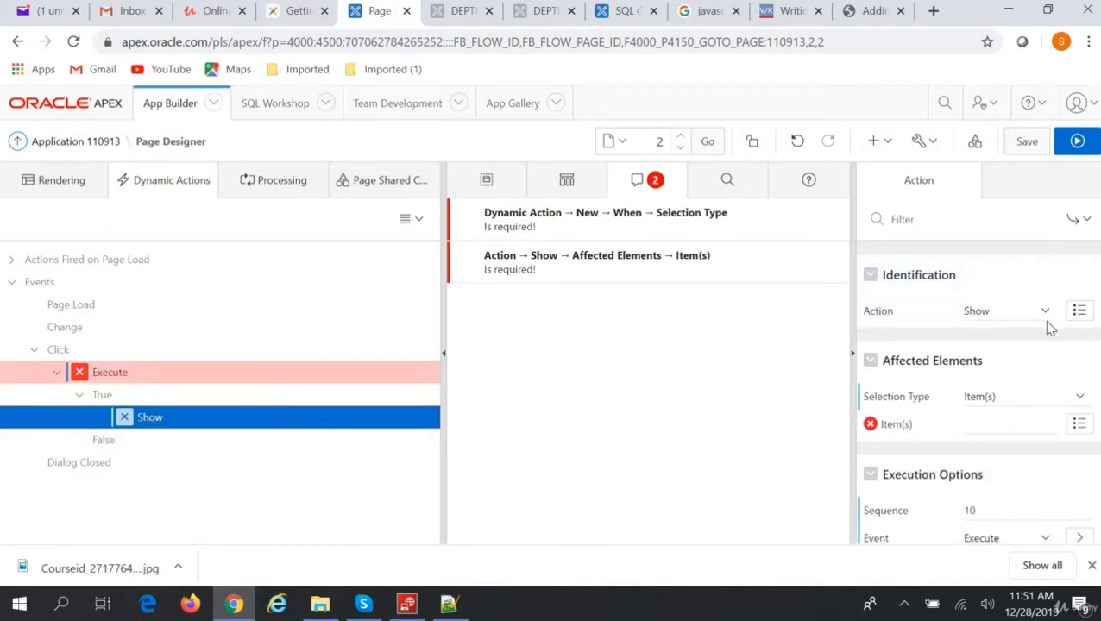
pyautogui.click(1007, 310)
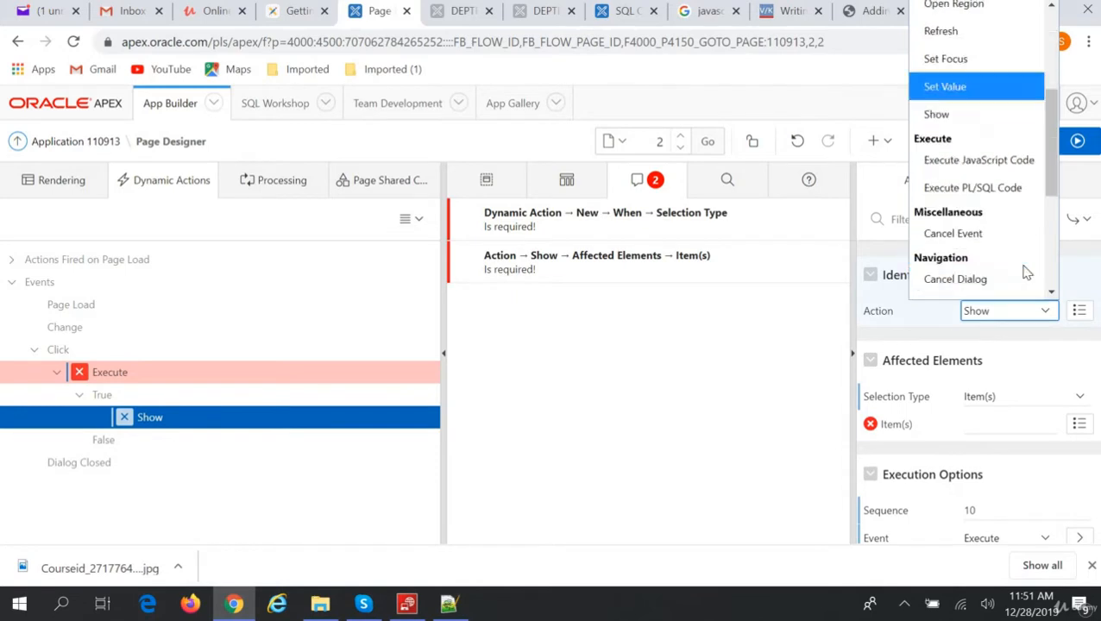
pyautogui.scroll(-3)
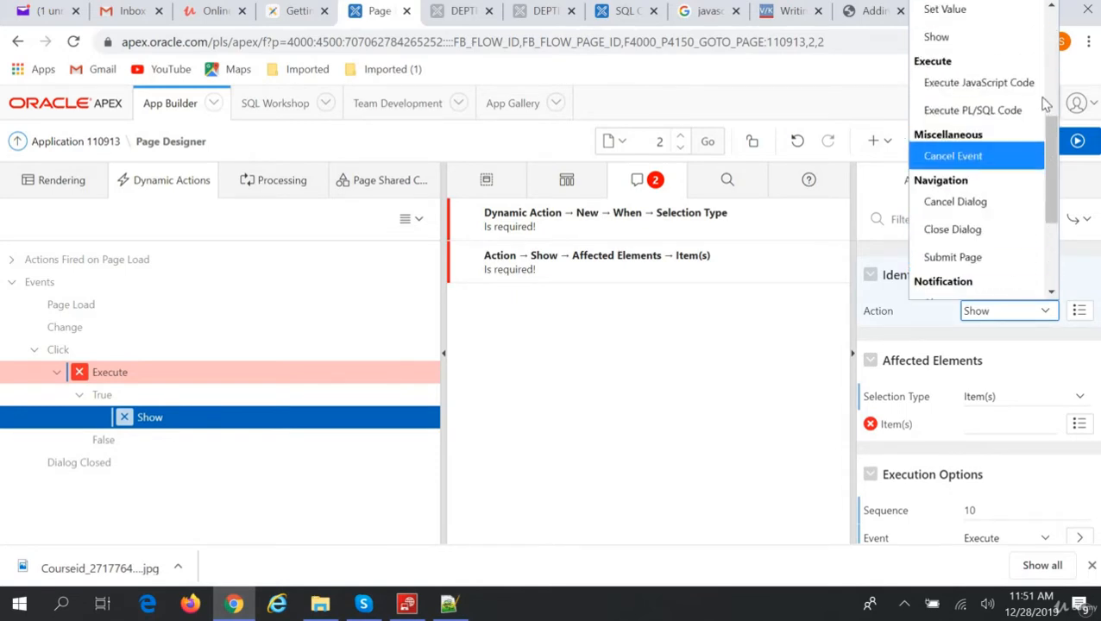
pyautogui.click(972, 110)
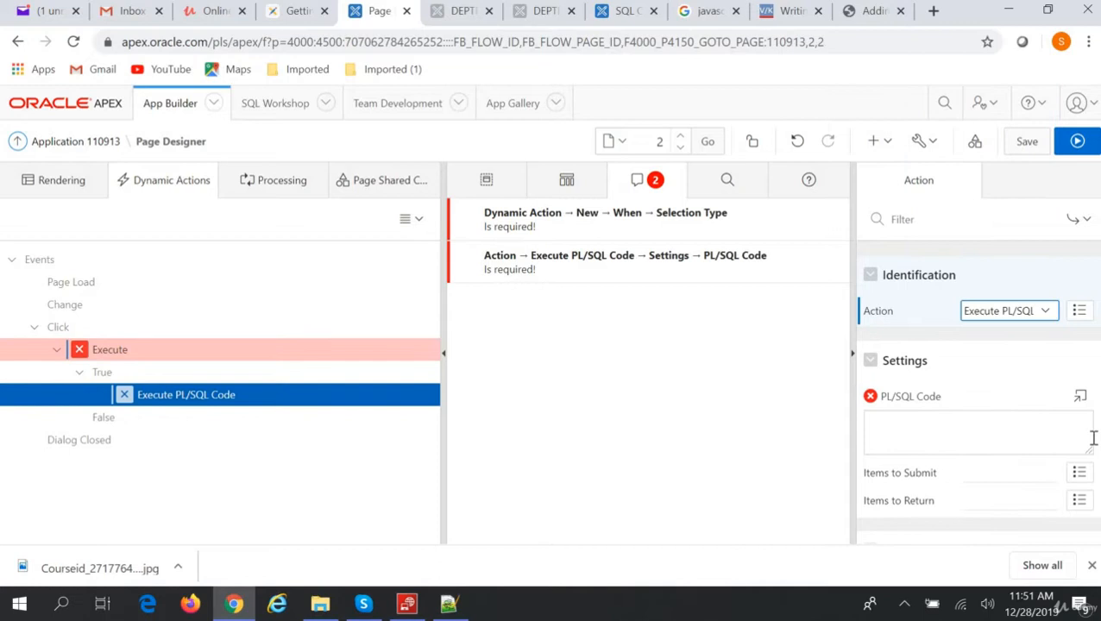
# - Enter insert into debug values ('Hello from DA'); as the PL/SQL code
pyautogui.write('Ins')
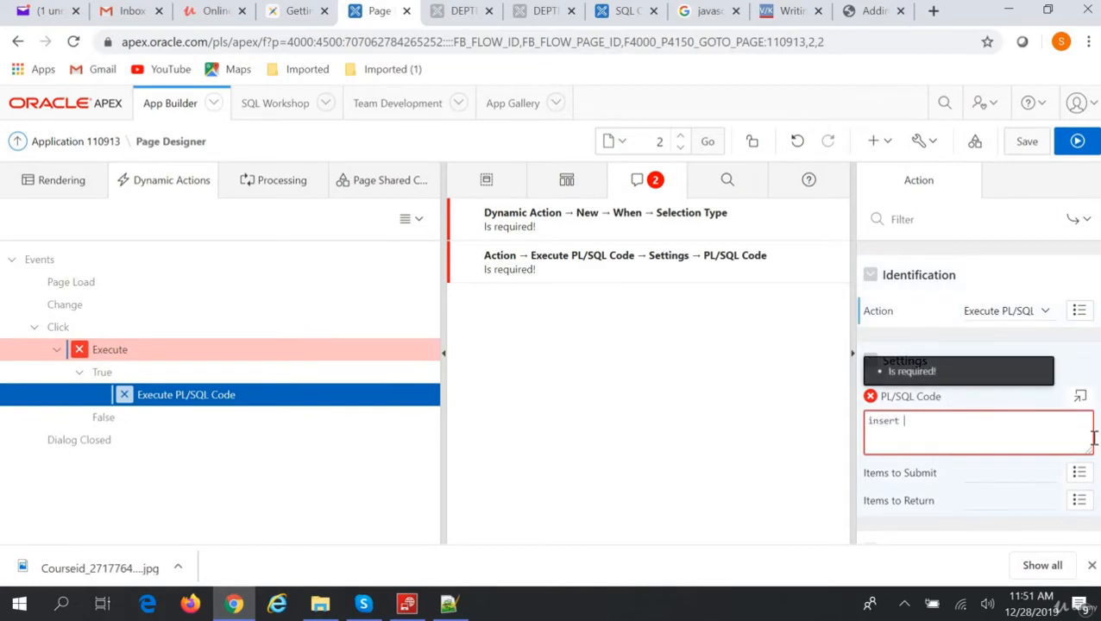
pyautogui.write('into  debug val')
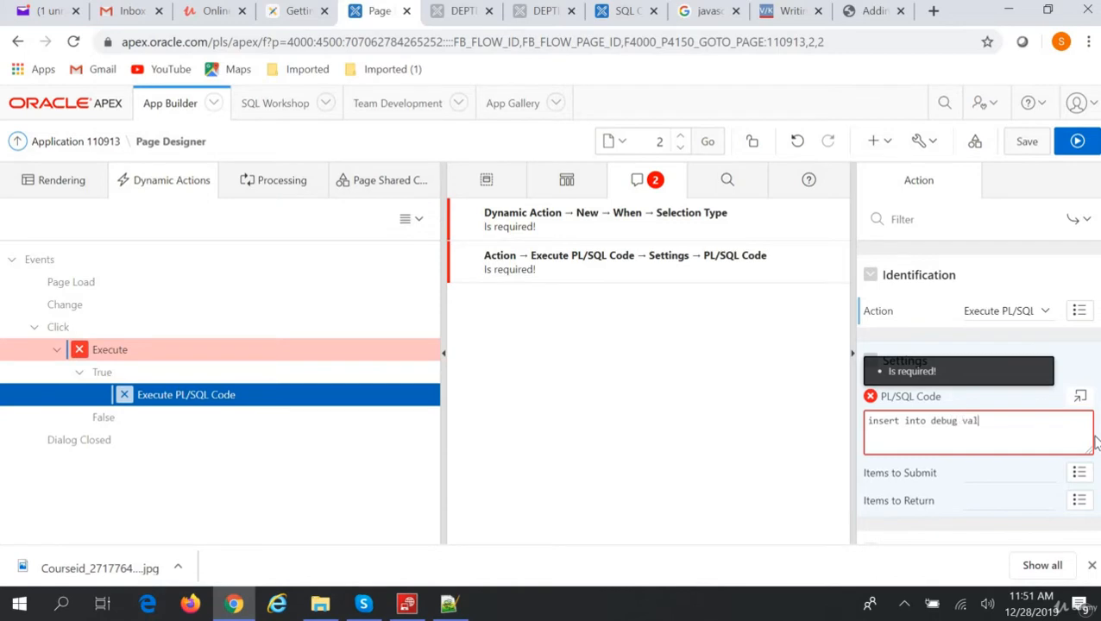
pyautogui.write('ues')
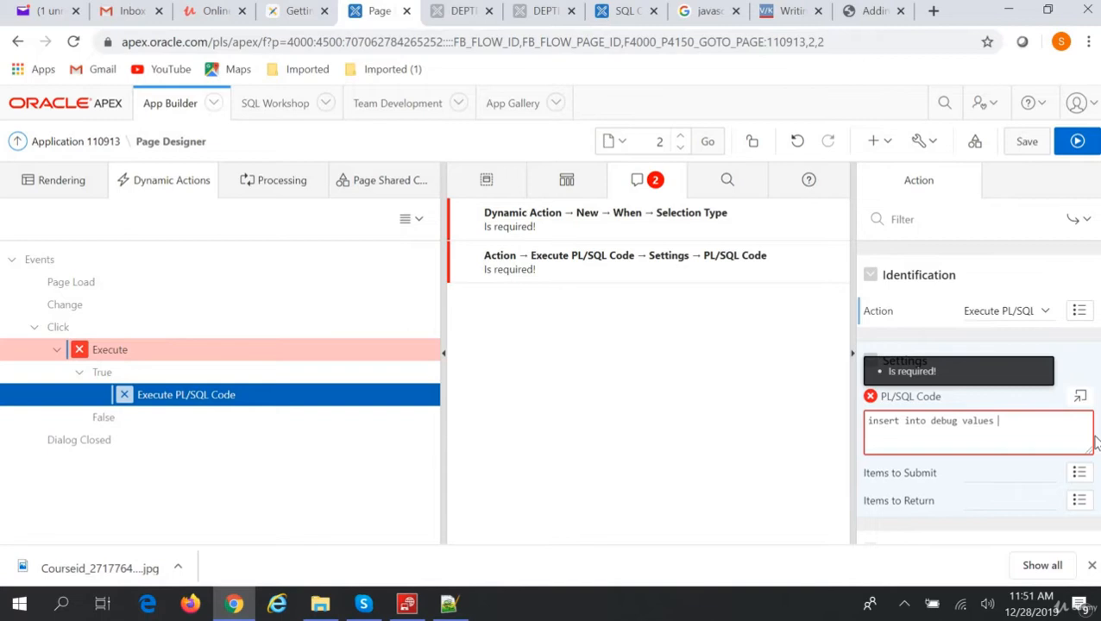
pyautogui.write("('Hell")
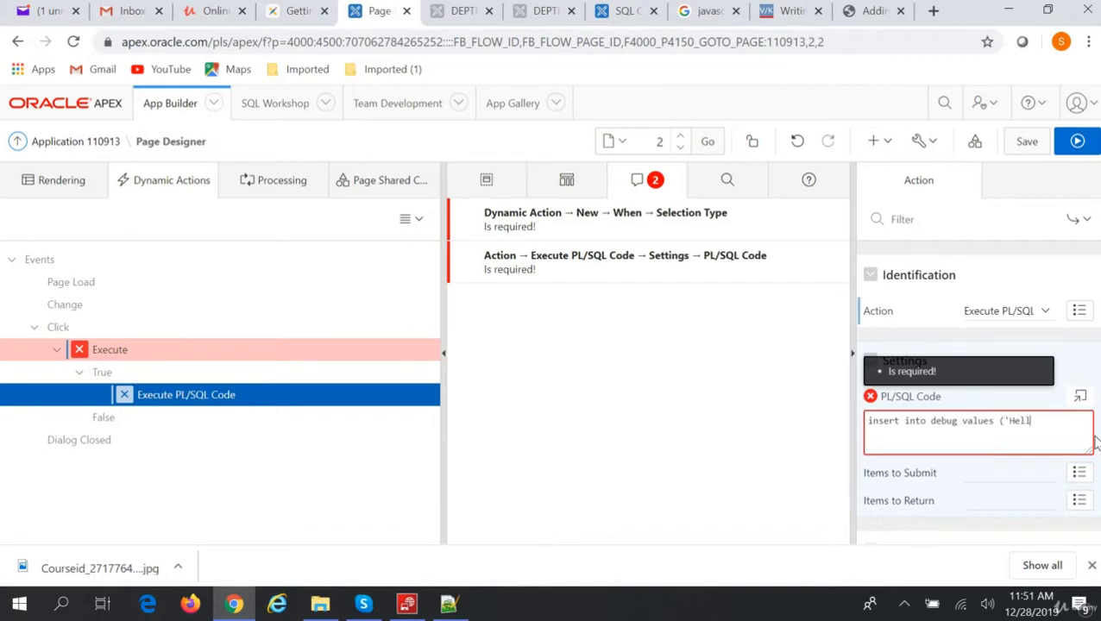
pyautogui.write('o from')
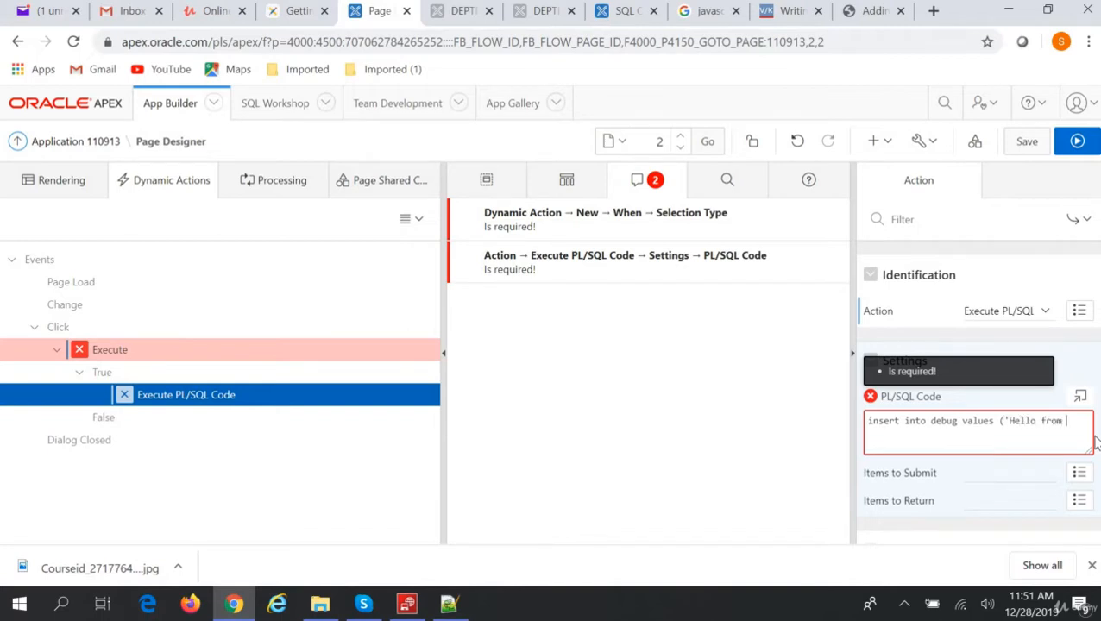
pyautogui.write("DA');")
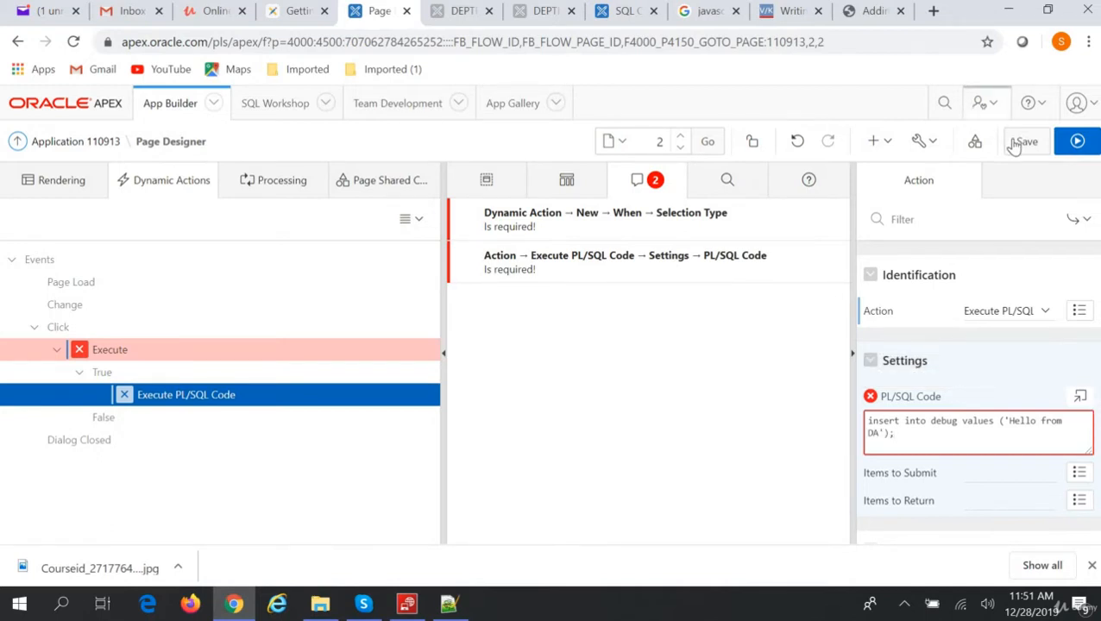
# - Set the dynamic action's Selection Type to Button Execute, then run DEPTFORM and press Execute
pyautogui.click(1024, 141)
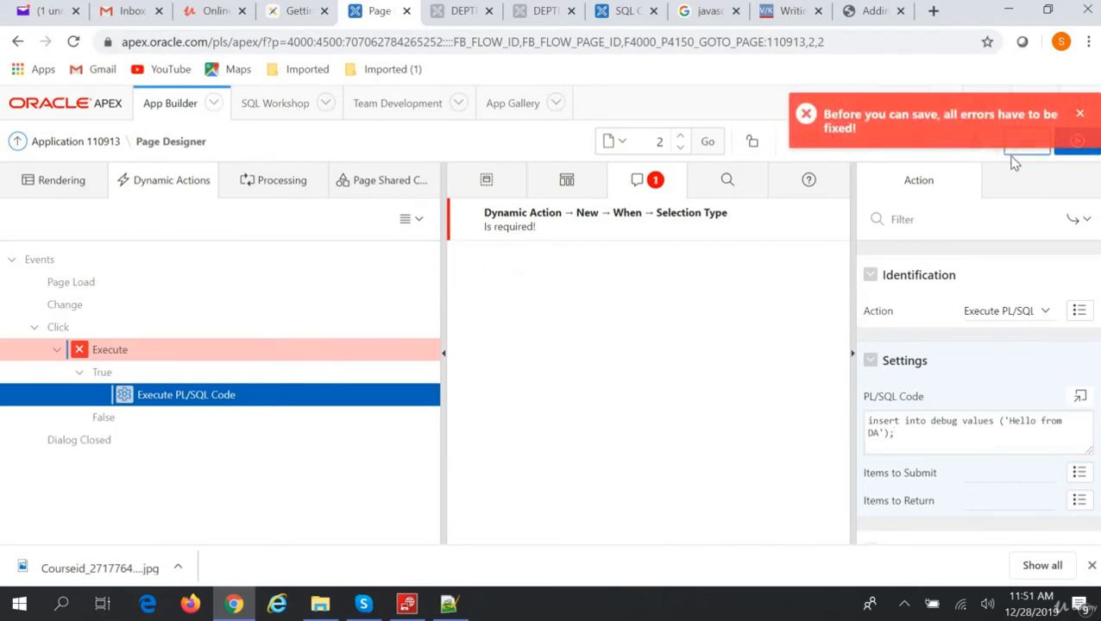
pyautogui.moveTo(960, 359)
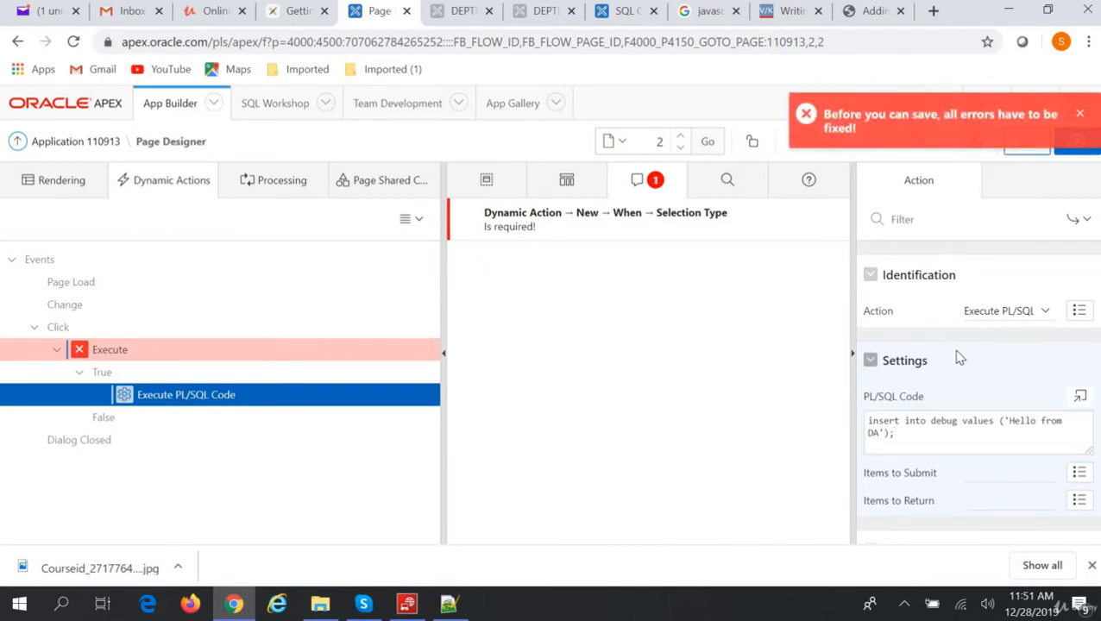
pyautogui.scroll(-3)
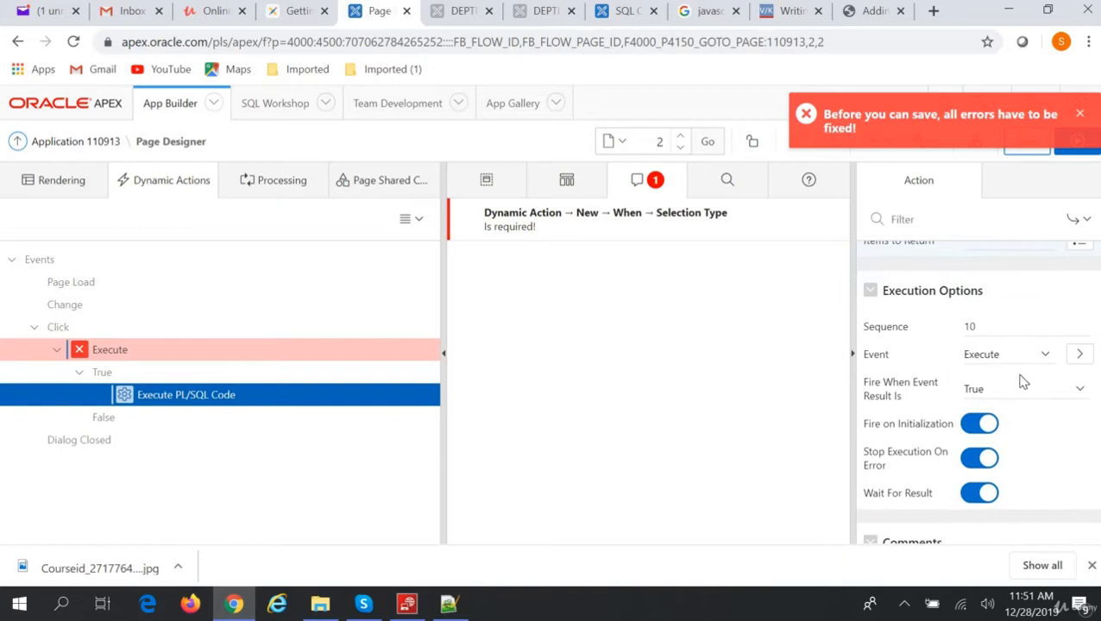
pyautogui.scroll(-3)
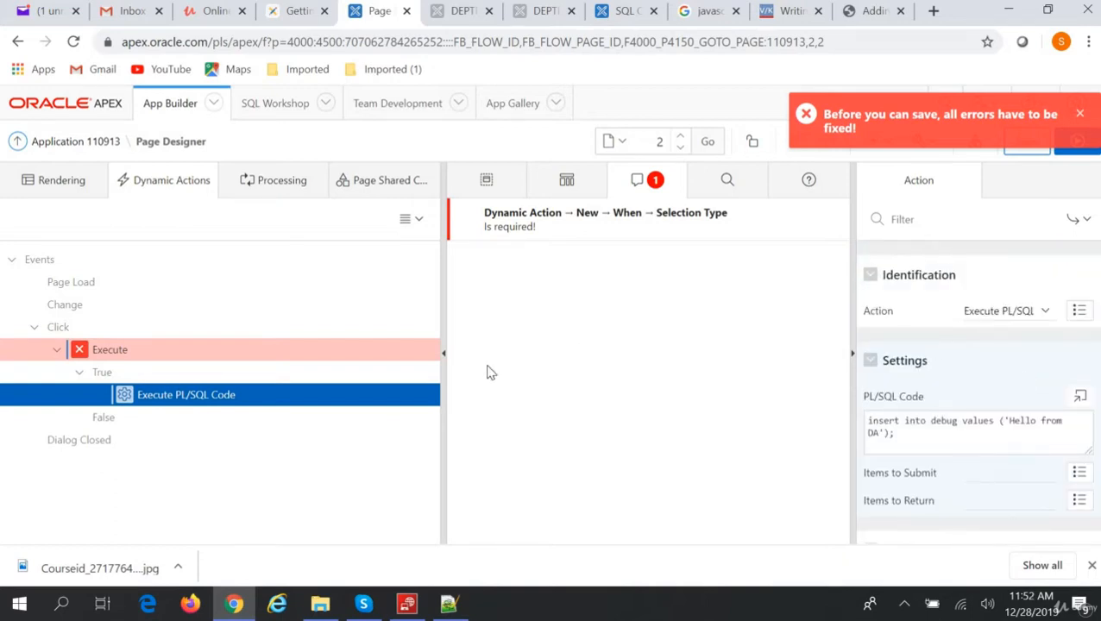
pyautogui.click(109, 349)
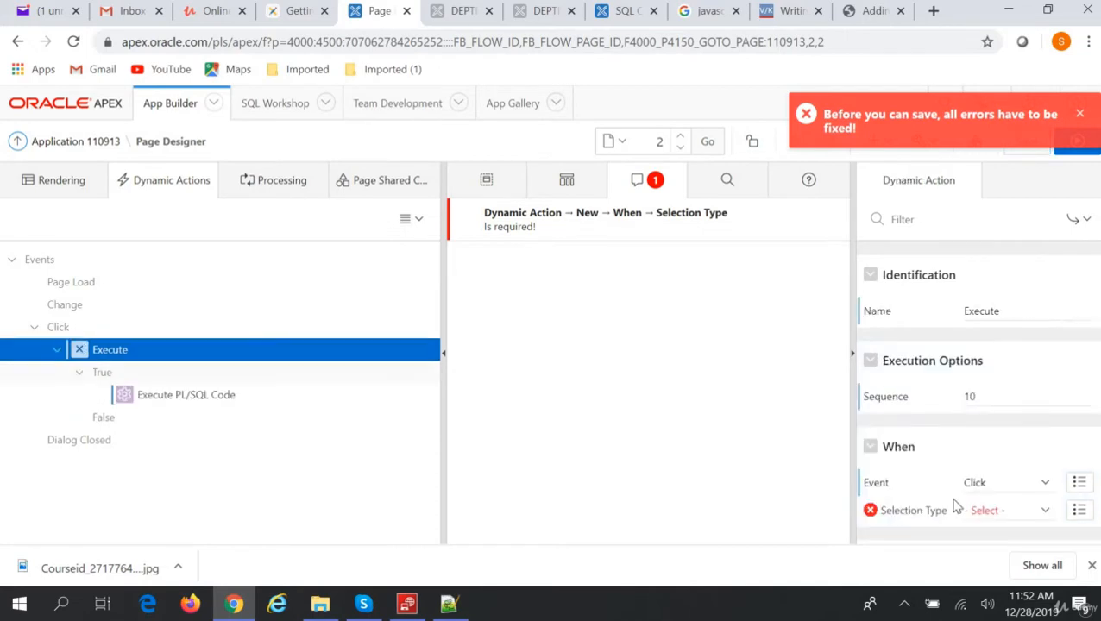
pyautogui.click(1009, 510)
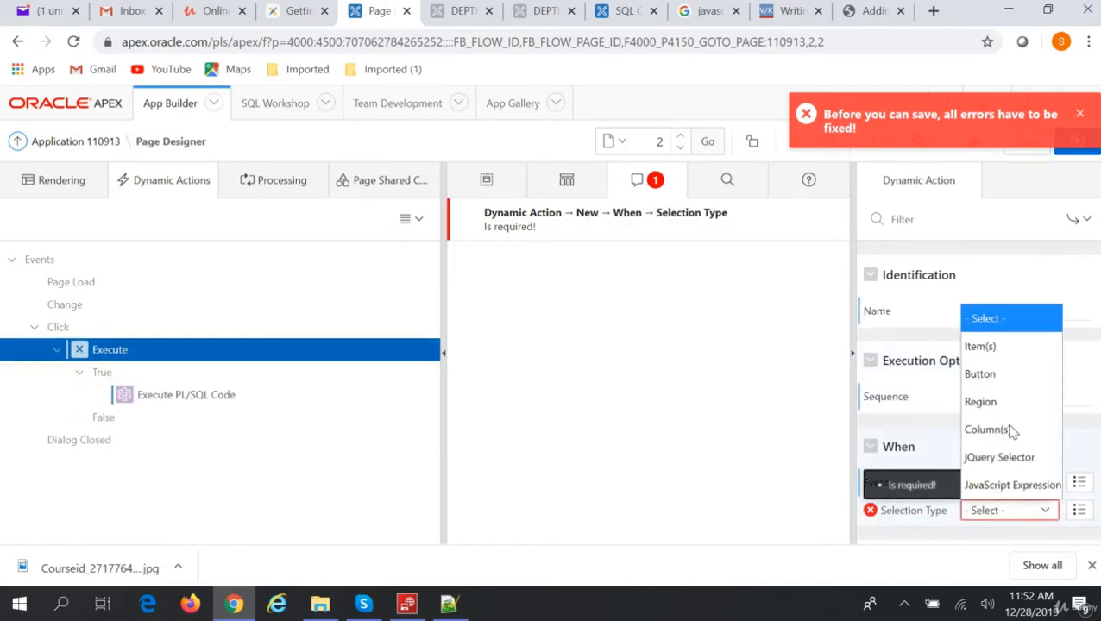
pyautogui.click(979, 374)
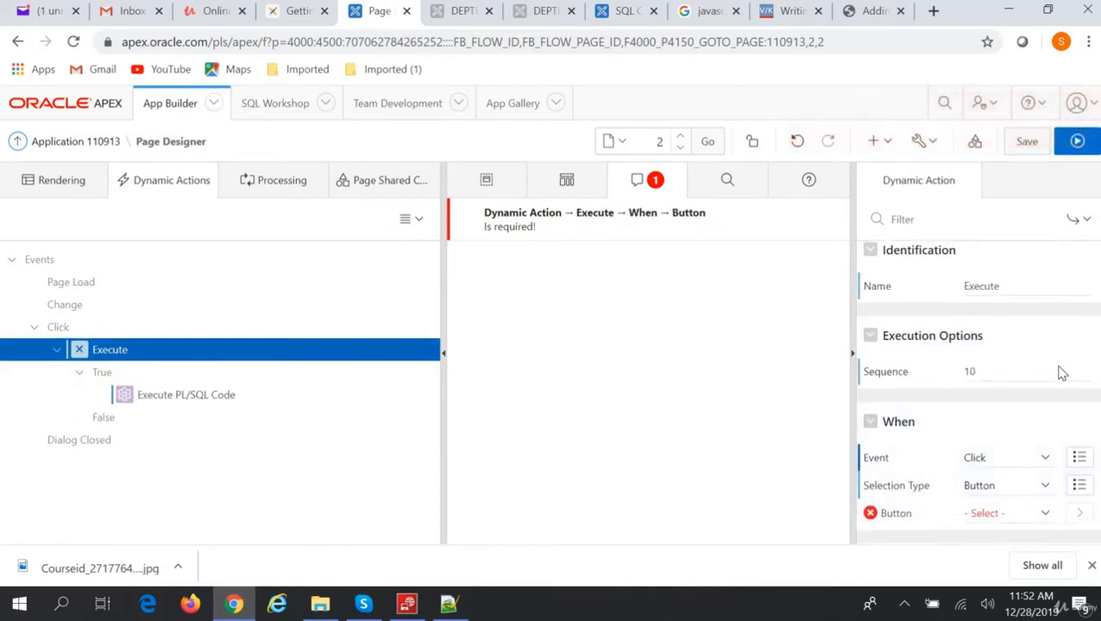
pyautogui.click(1008, 364)
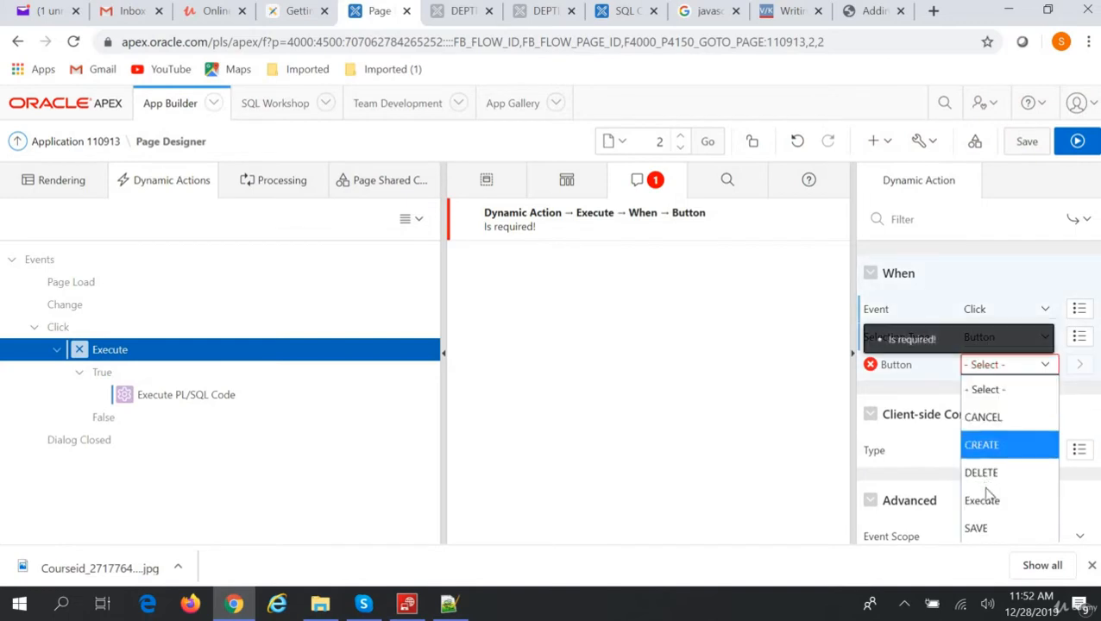
pyautogui.click(981, 499)
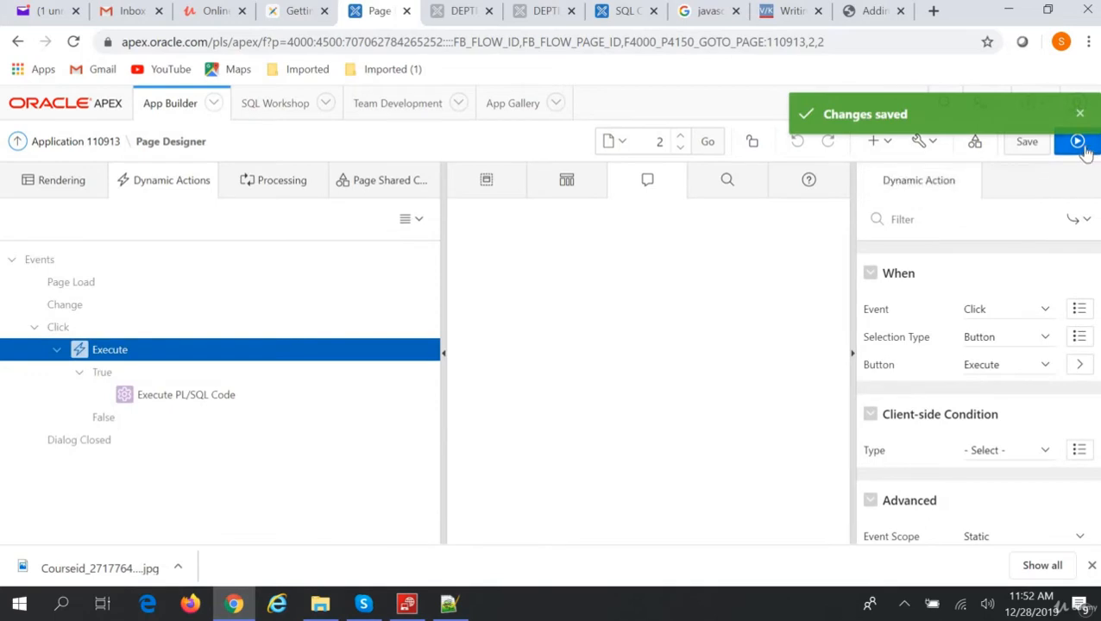
pyautogui.click(1077, 141)
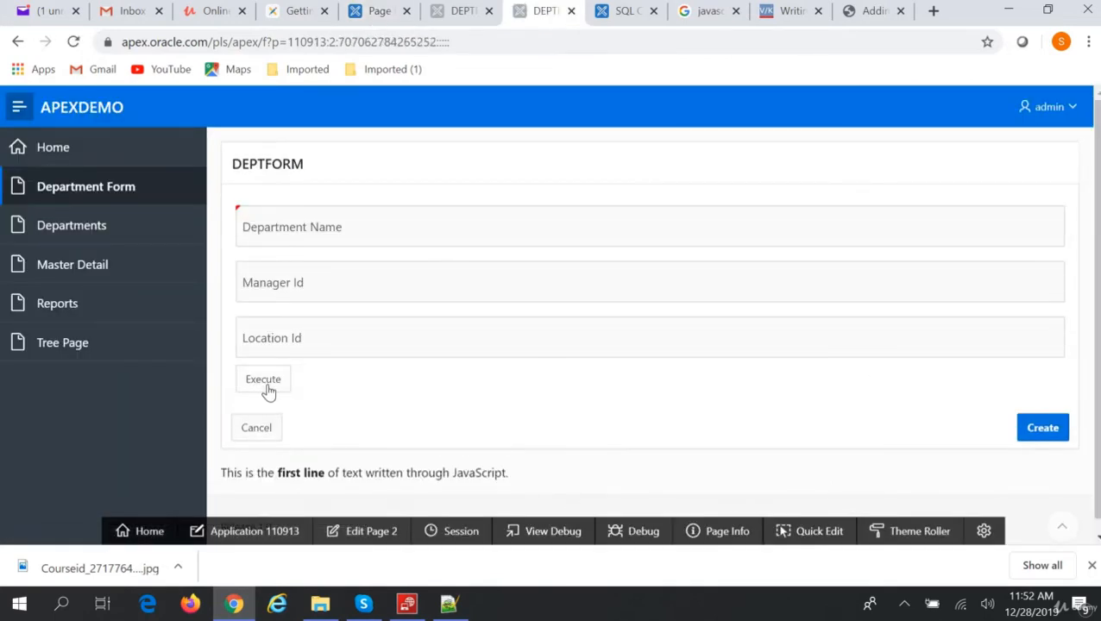
pyautogui.click(263, 379)
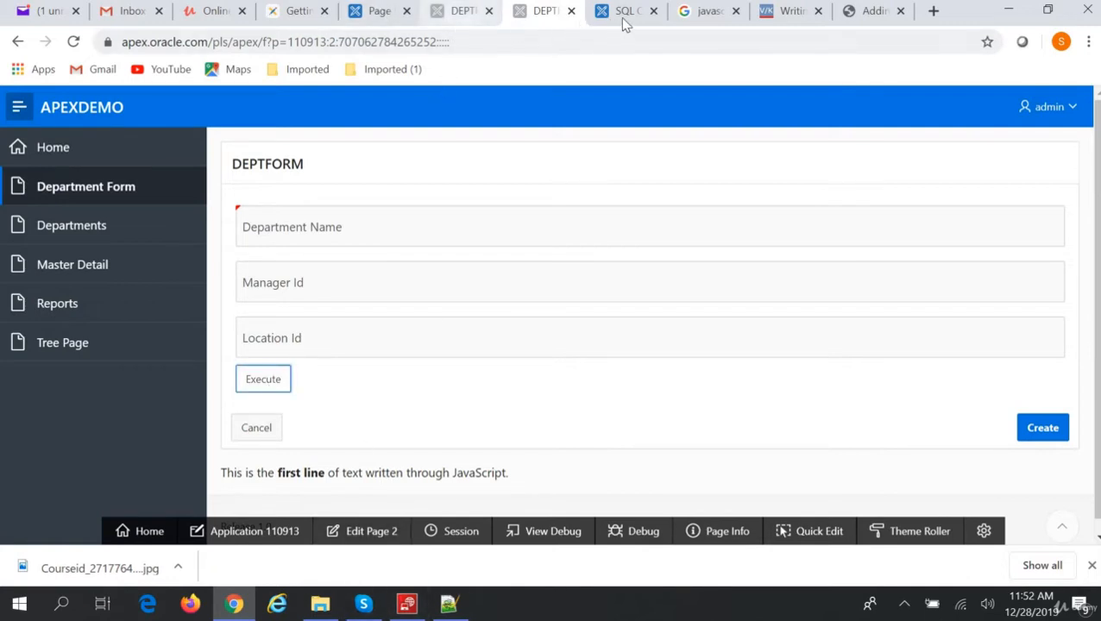
# - Run select * from debug in SQL Commands to see the 'Hello from DA' row
pyautogui.click(625, 10)
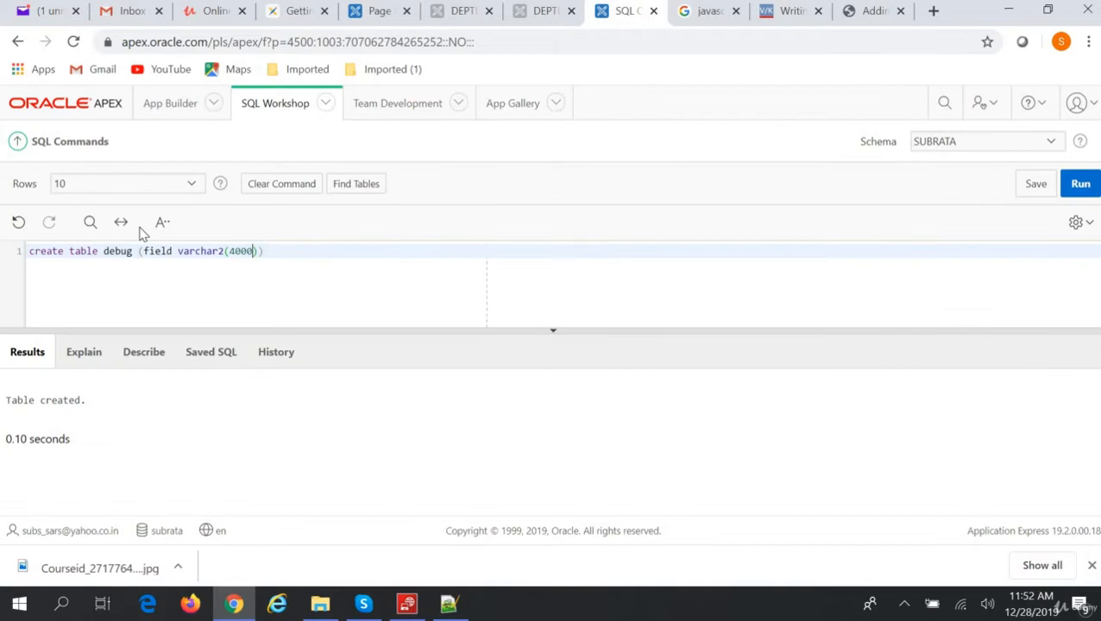
pyautogui.write('select * fro')
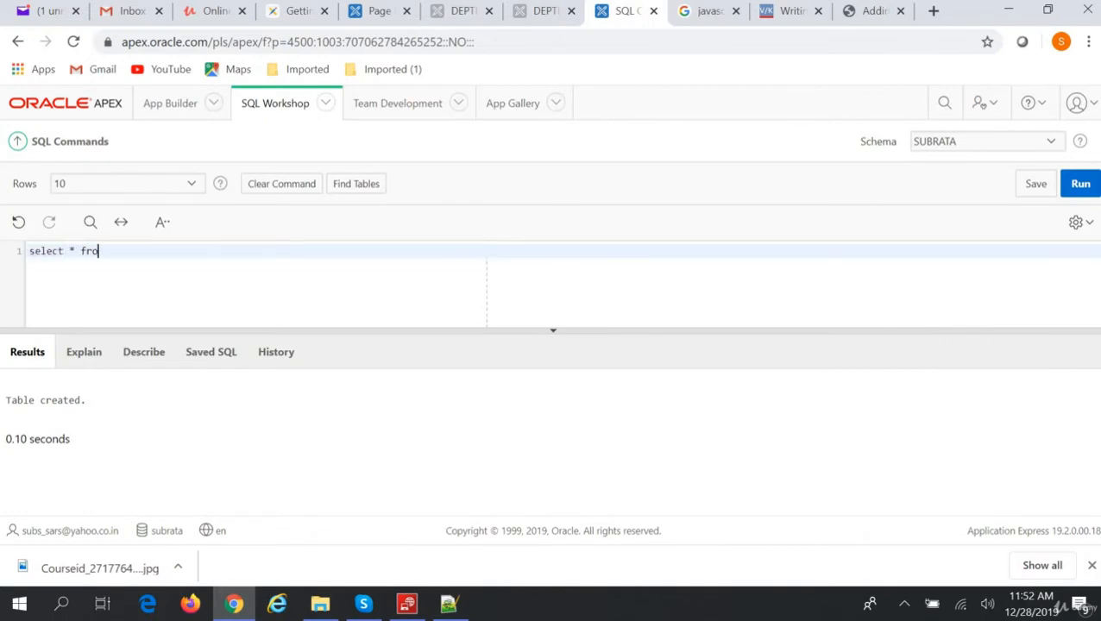
pyautogui.write('m deb')
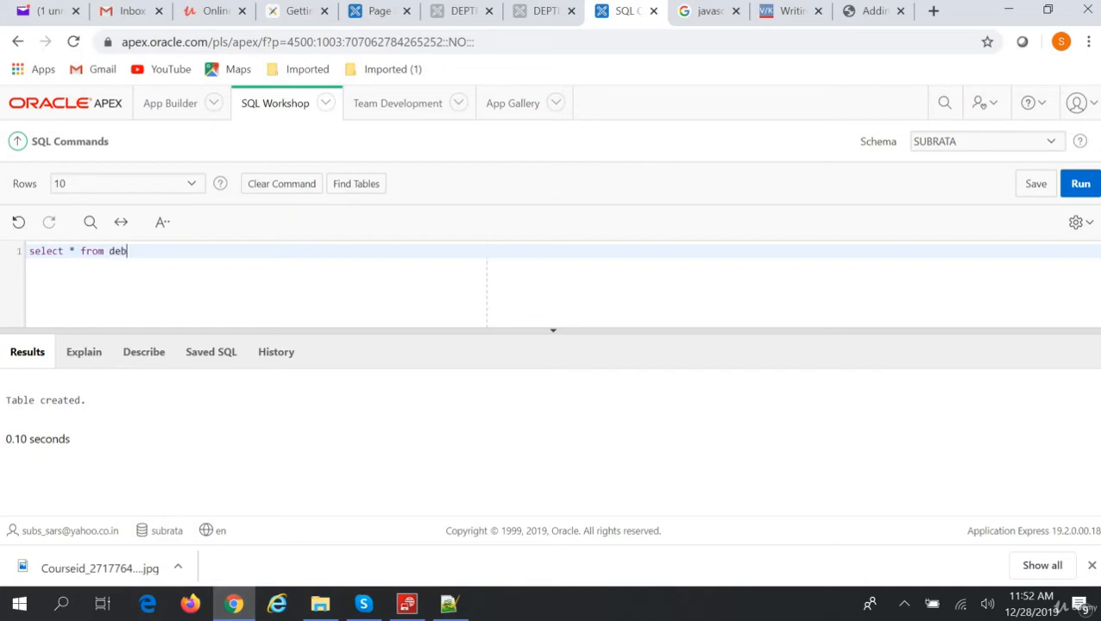
pyautogui.write('ug')
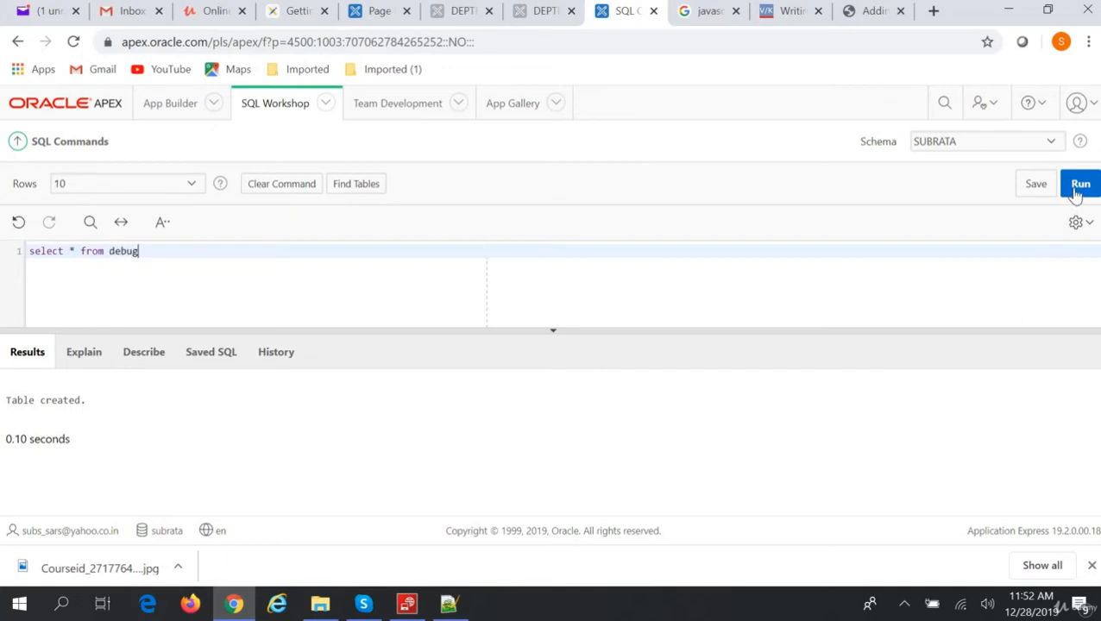
pyautogui.click(1081, 183)
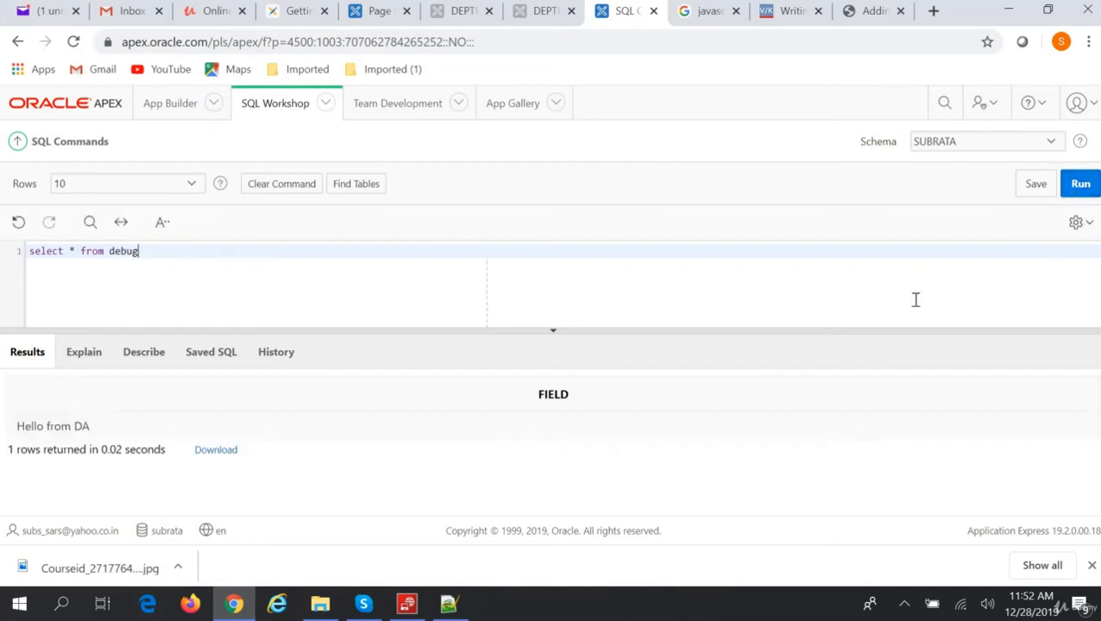
pyautogui.moveTo(162, 454)
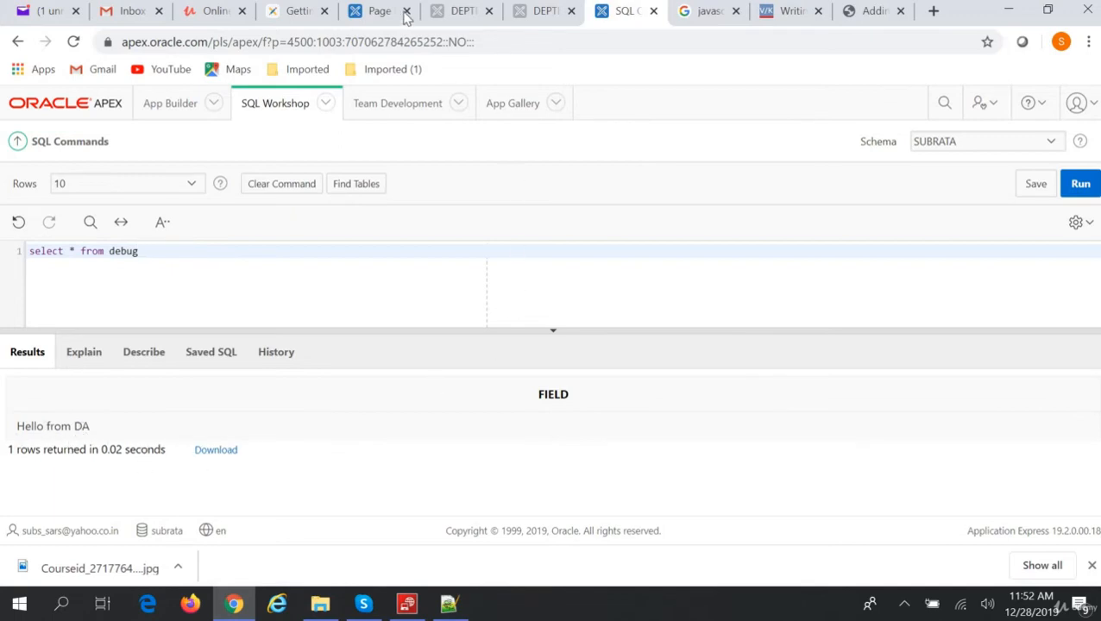
pyautogui.click(378, 11)
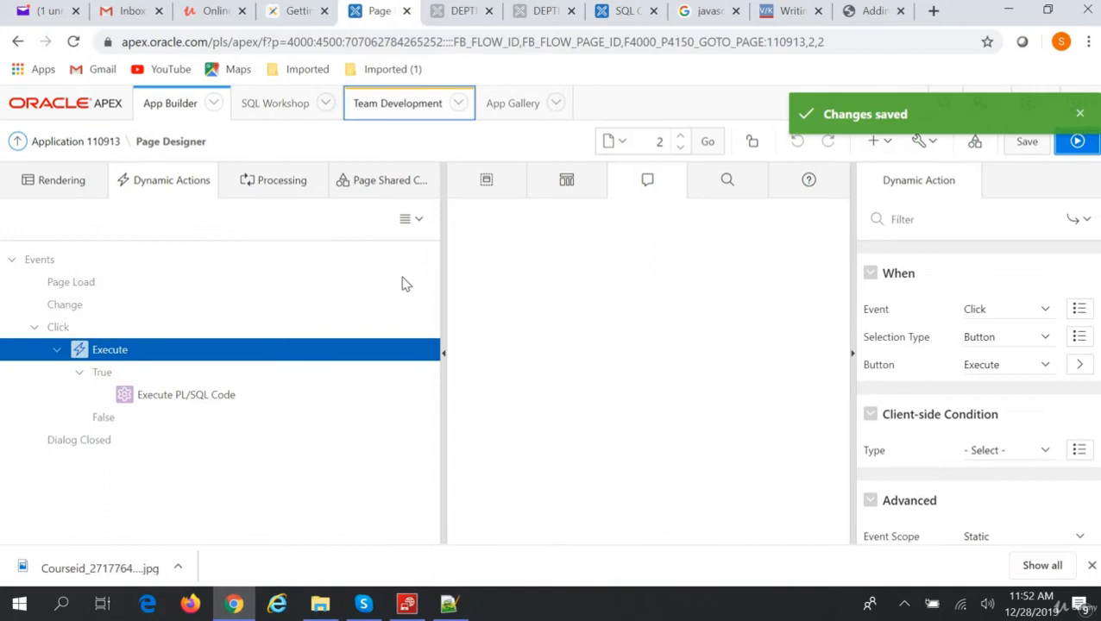
pyautogui.moveTo(184, 304)
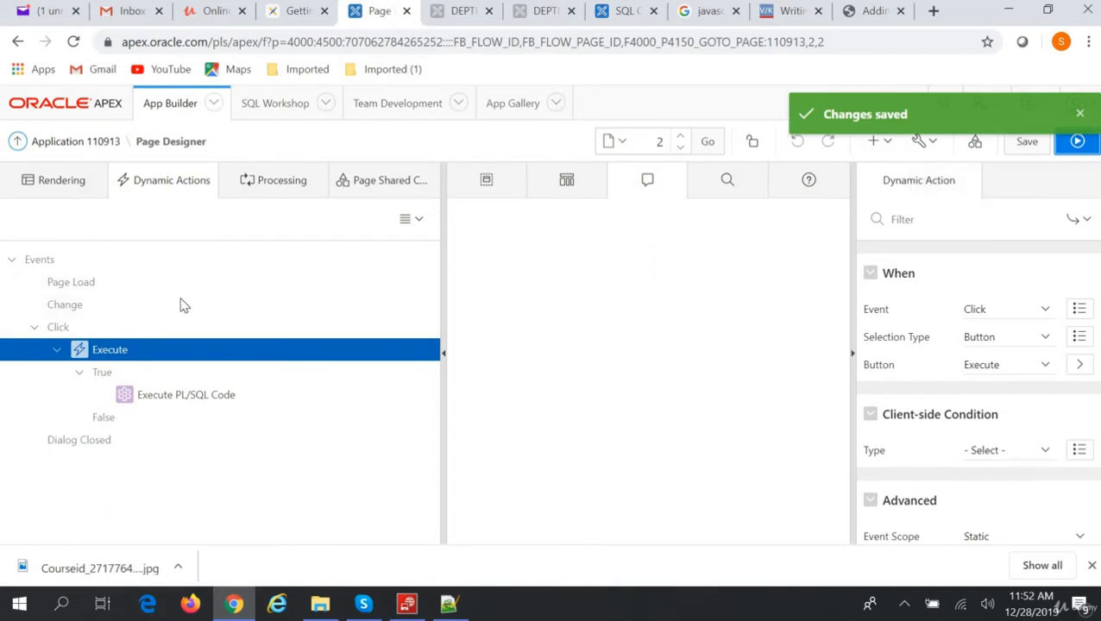
pyautogui.moveTo(944, 364)
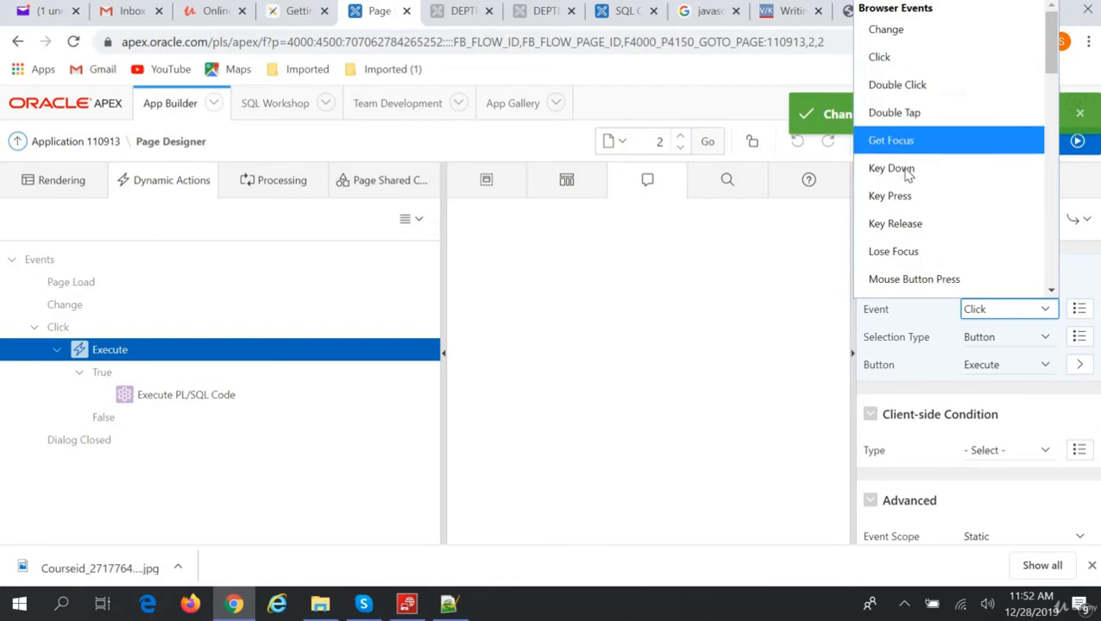
pyautogui.moveTo(895, 223)
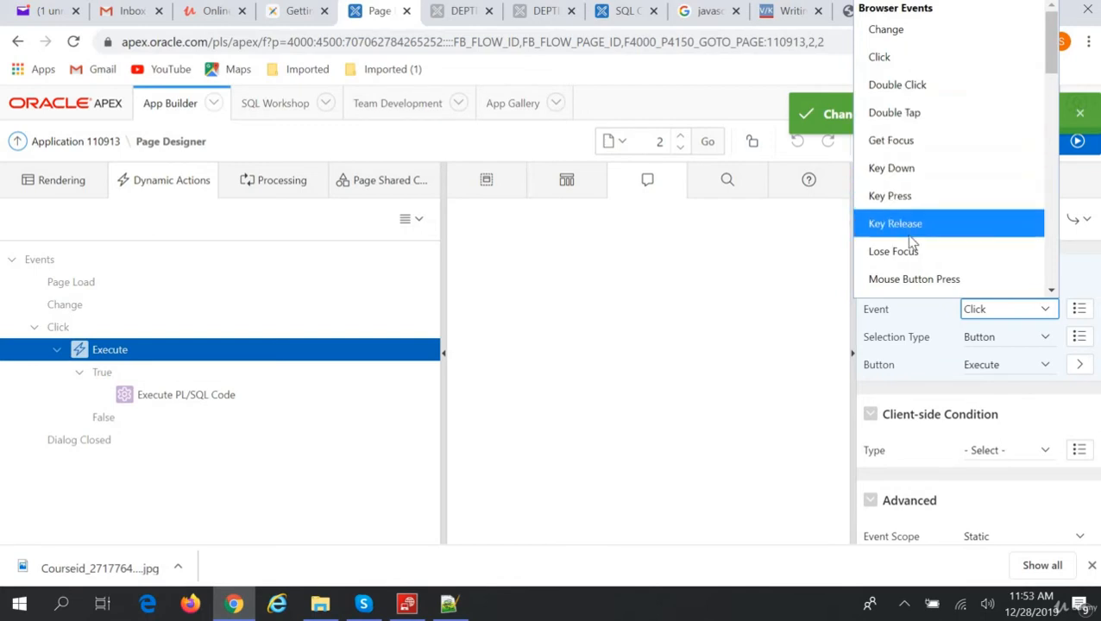
pyautogui.moveTo(913, 279)
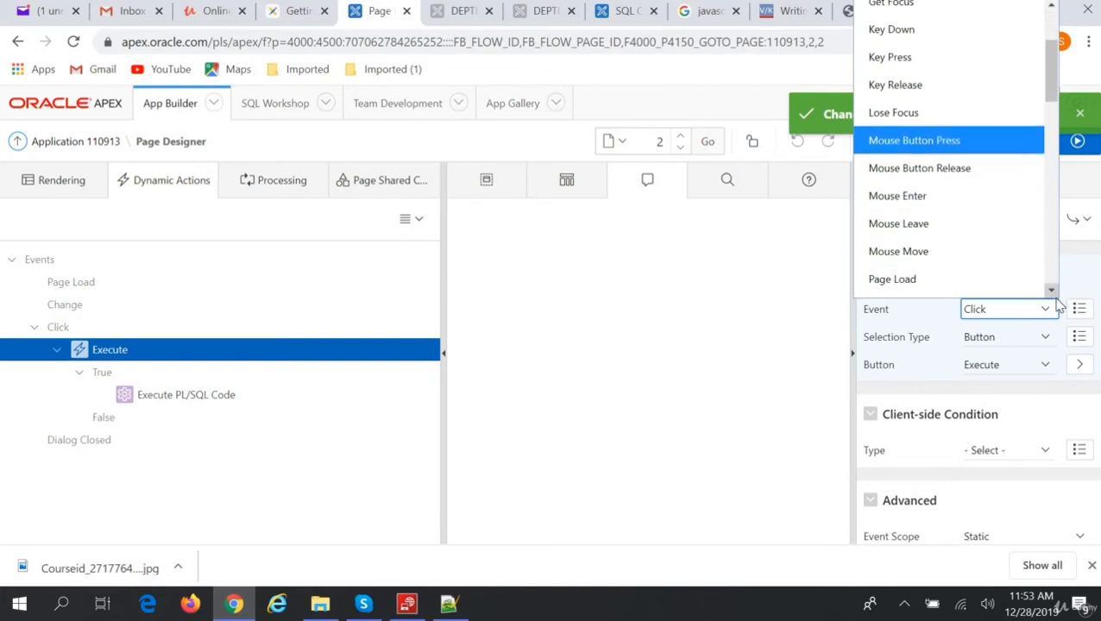
pyautogui.click(1026, 141)
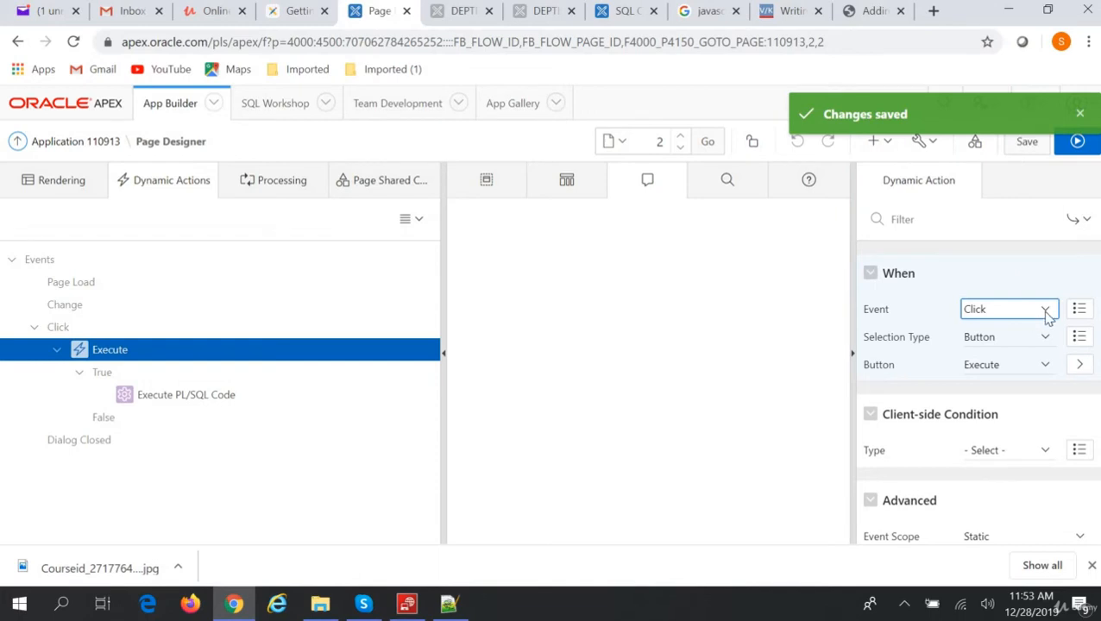
pyautogui.click(1045, 308)
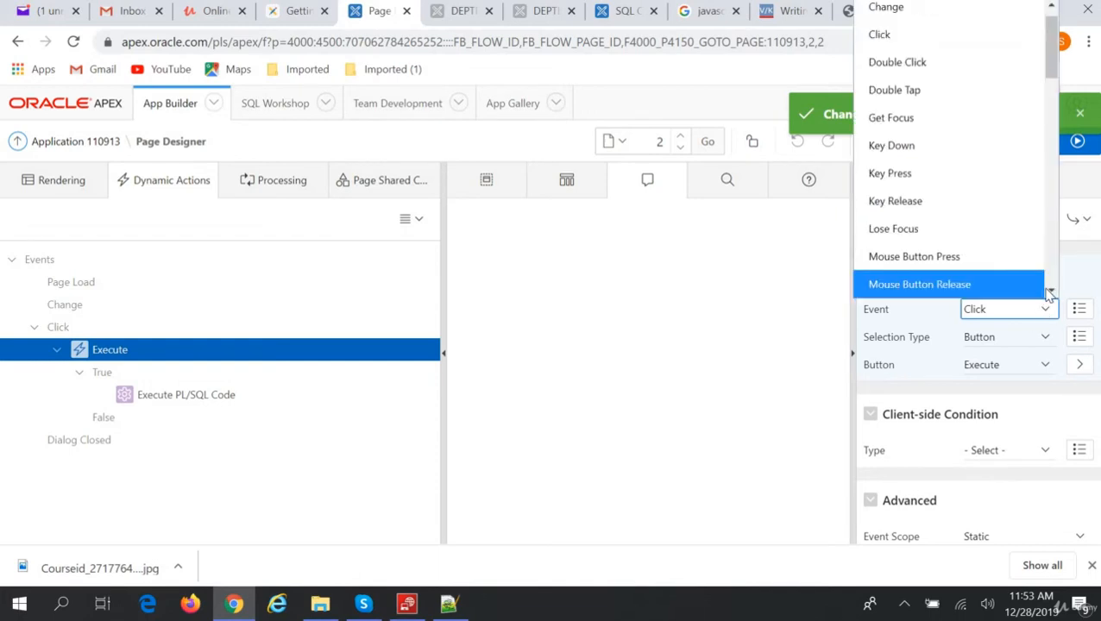
pyautogui.scroll(-3)
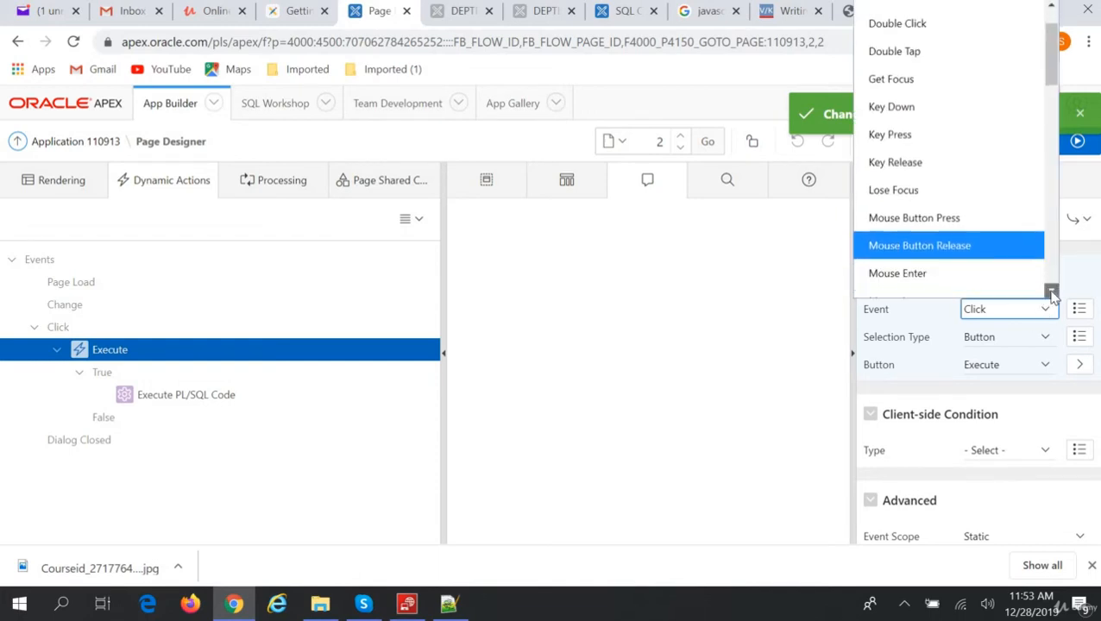
pyautogui.scroll(-3)
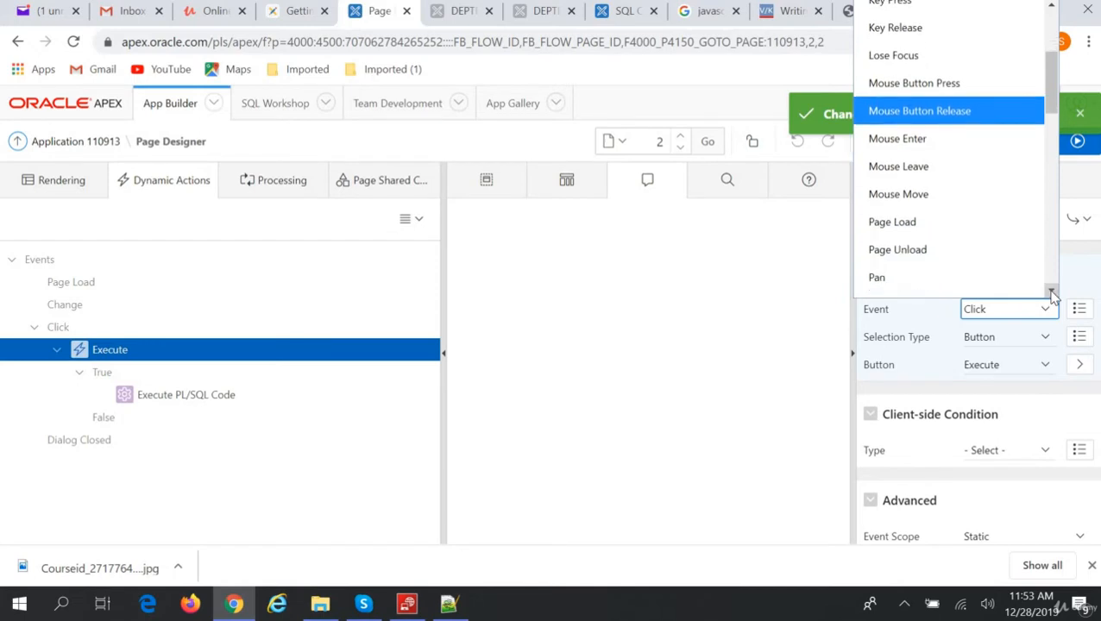
pyautogui.scroll(-3)
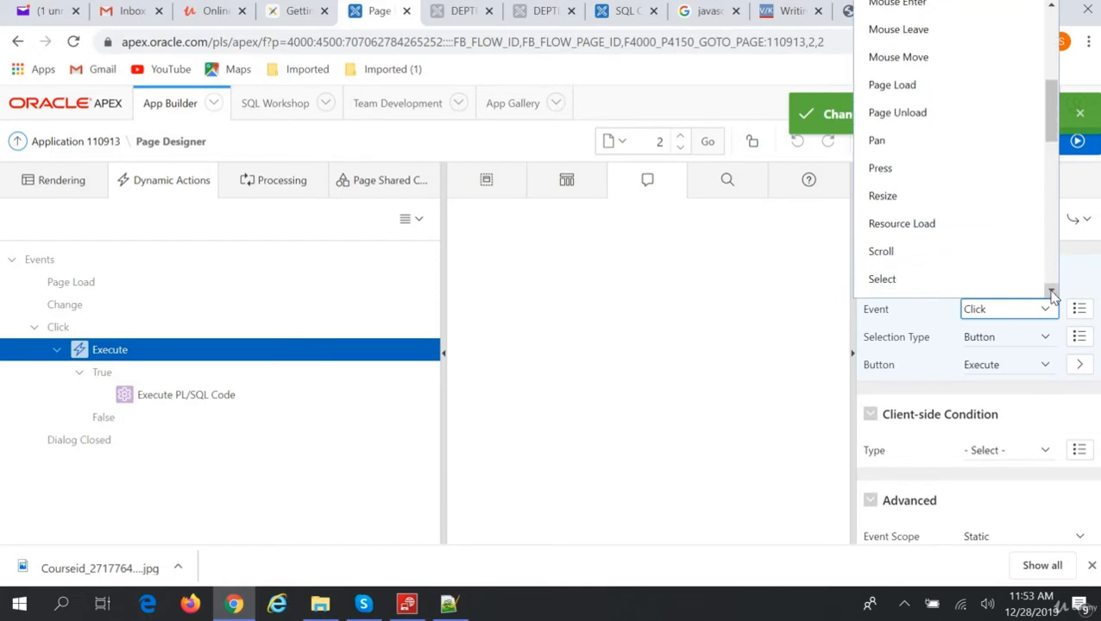
pyautogui.scroll(-3)
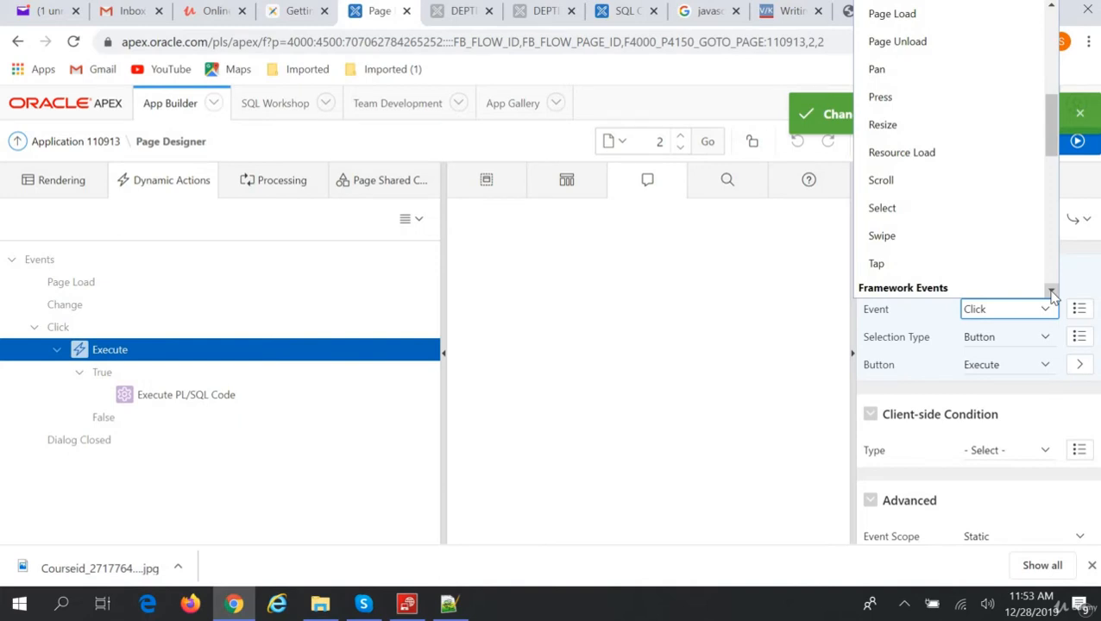
pyautogui.scroll(-3)
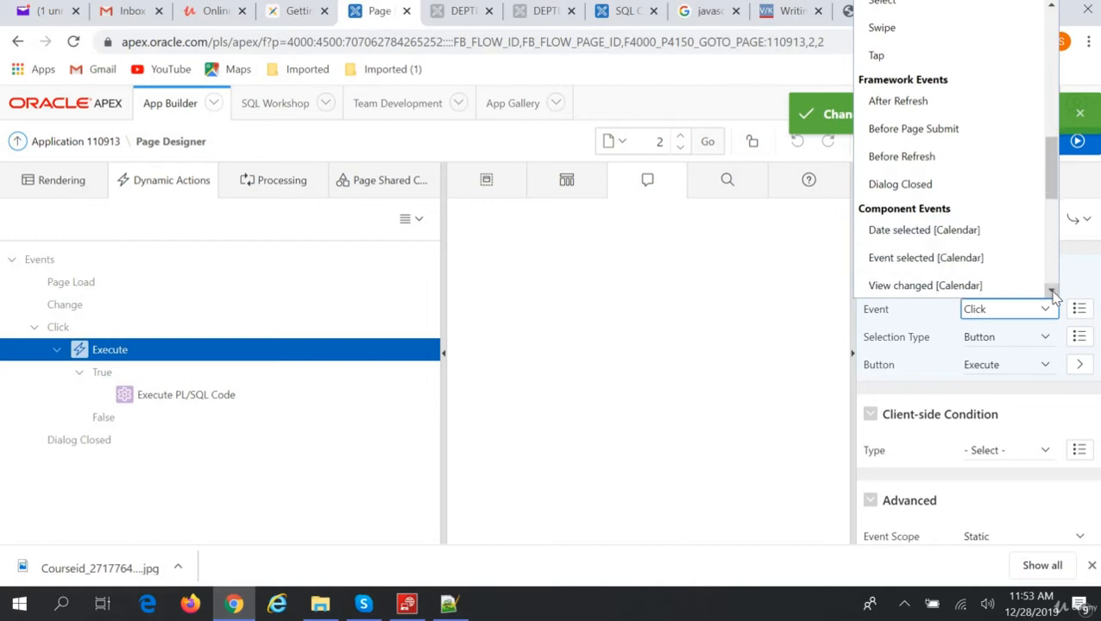
pyautogui.scroll(-3)
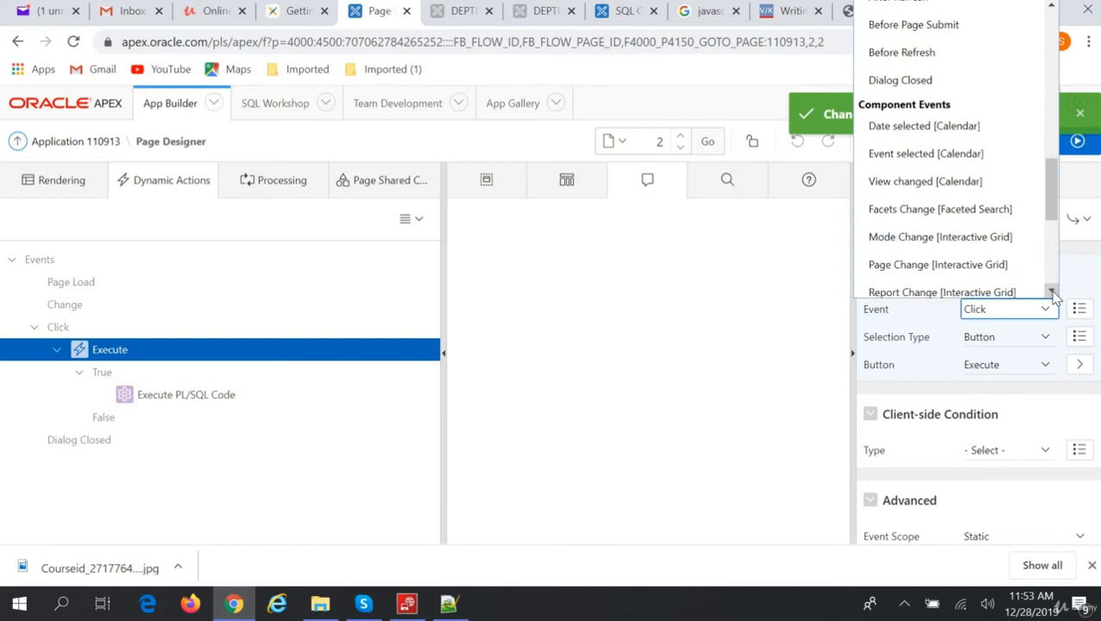
pyautogui.scroll(-3)
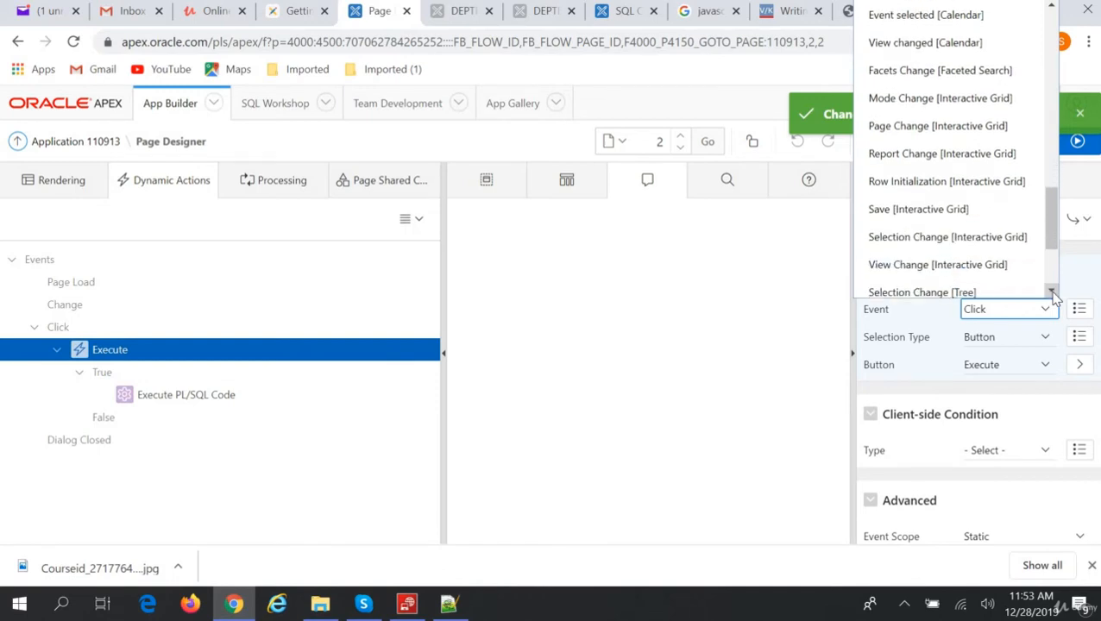
pyautogui.scroll(-3)
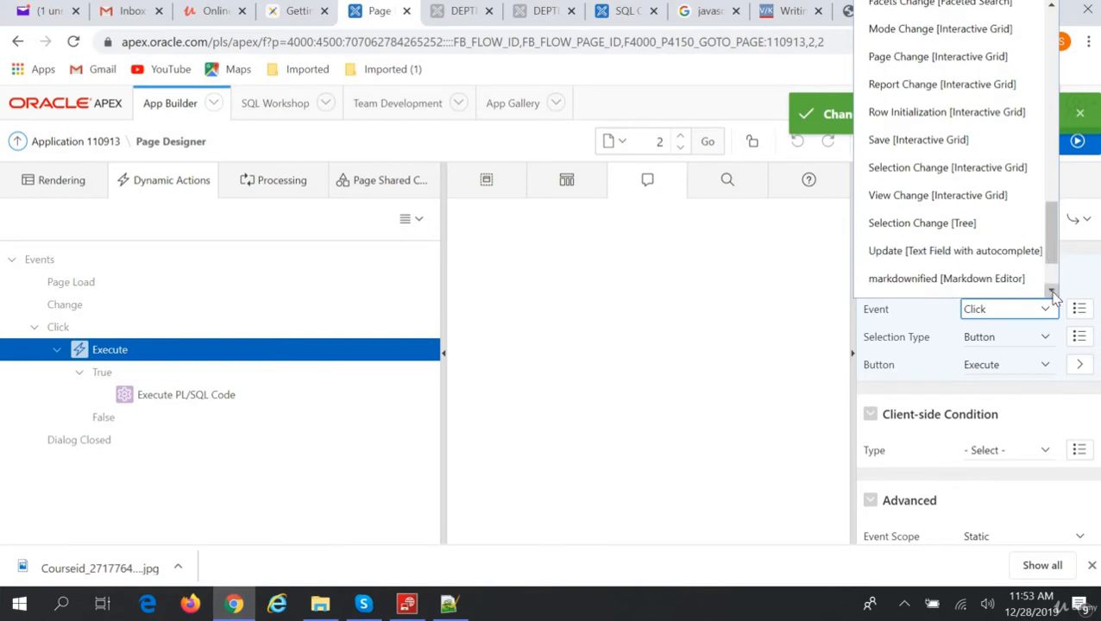
pyautogui.scroll(-3)
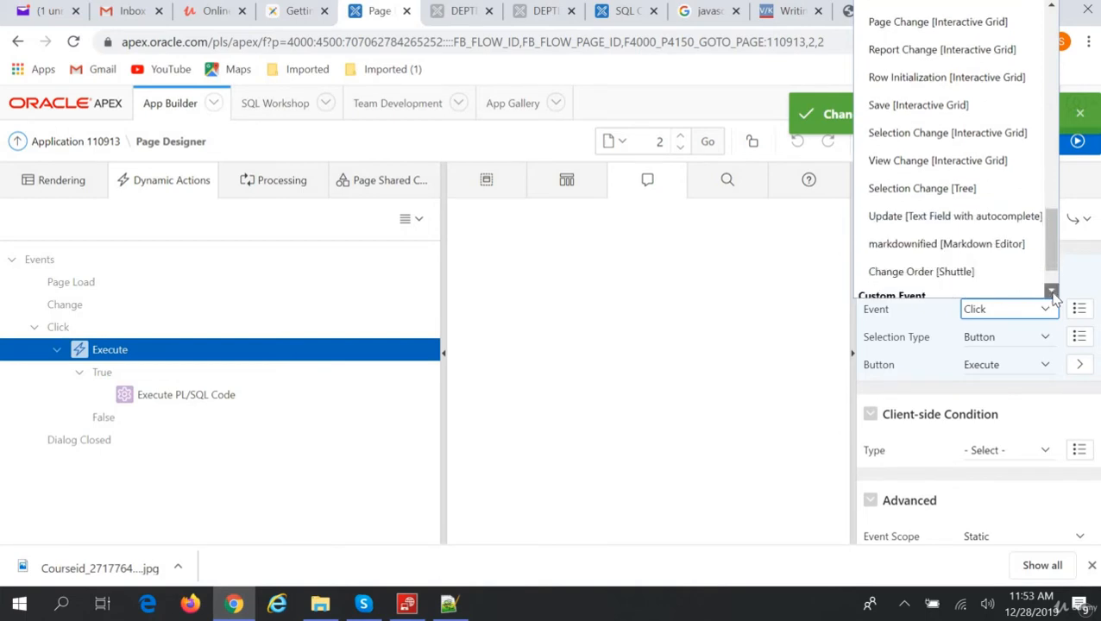
pyautogui.scroll(-3)
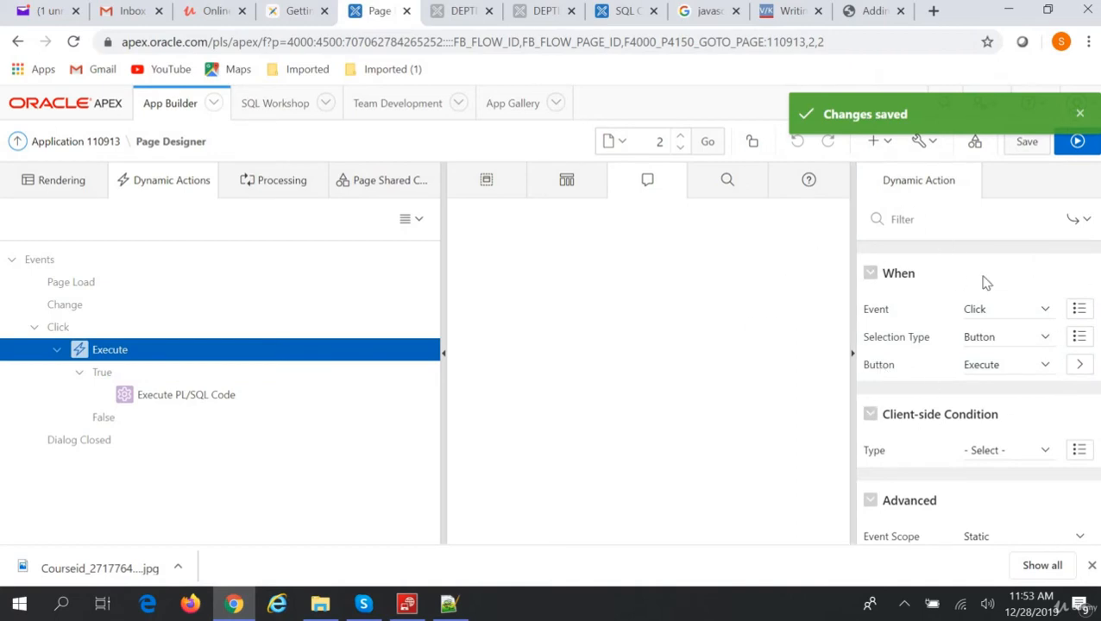
pyautogui.moveTo(1036, 346)
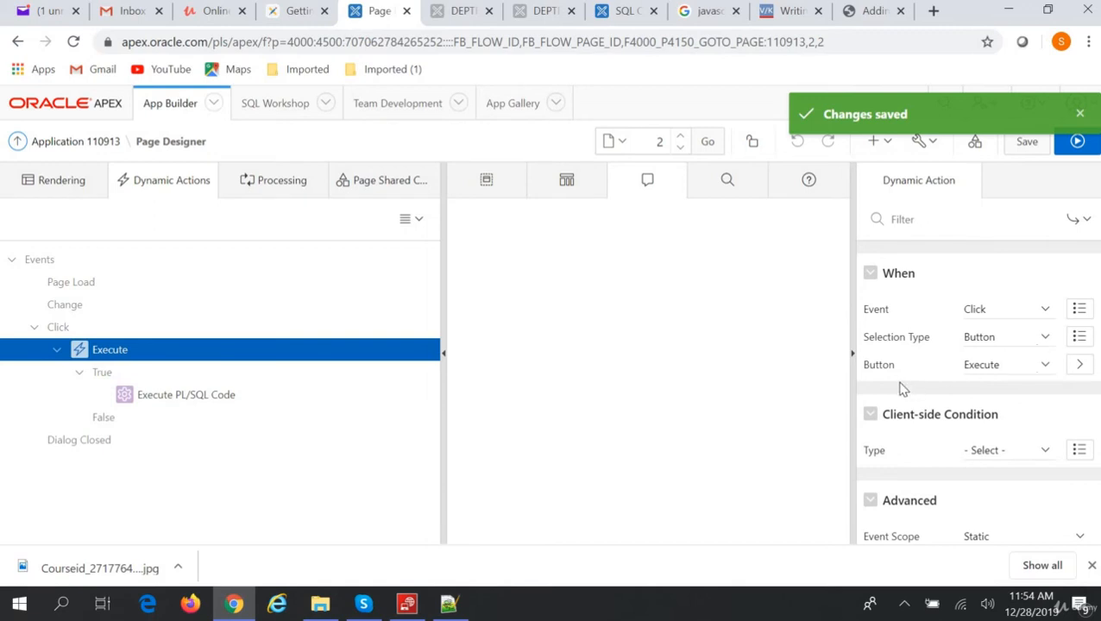
pyautogui.moveTo(1045, 372)
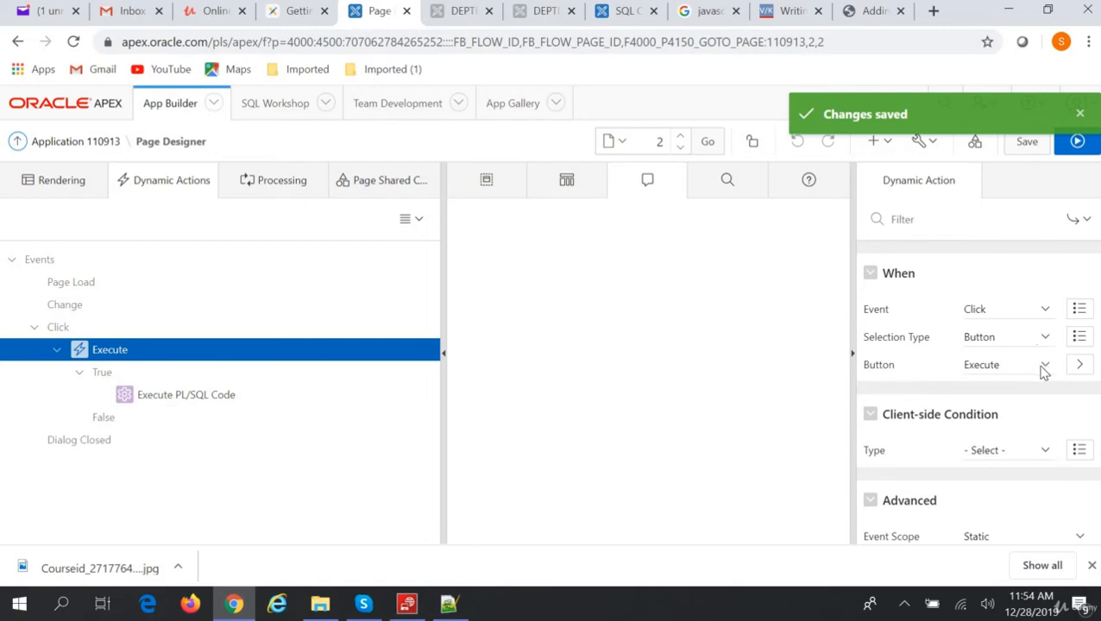
pyautogui.moveTo(1051, 379)
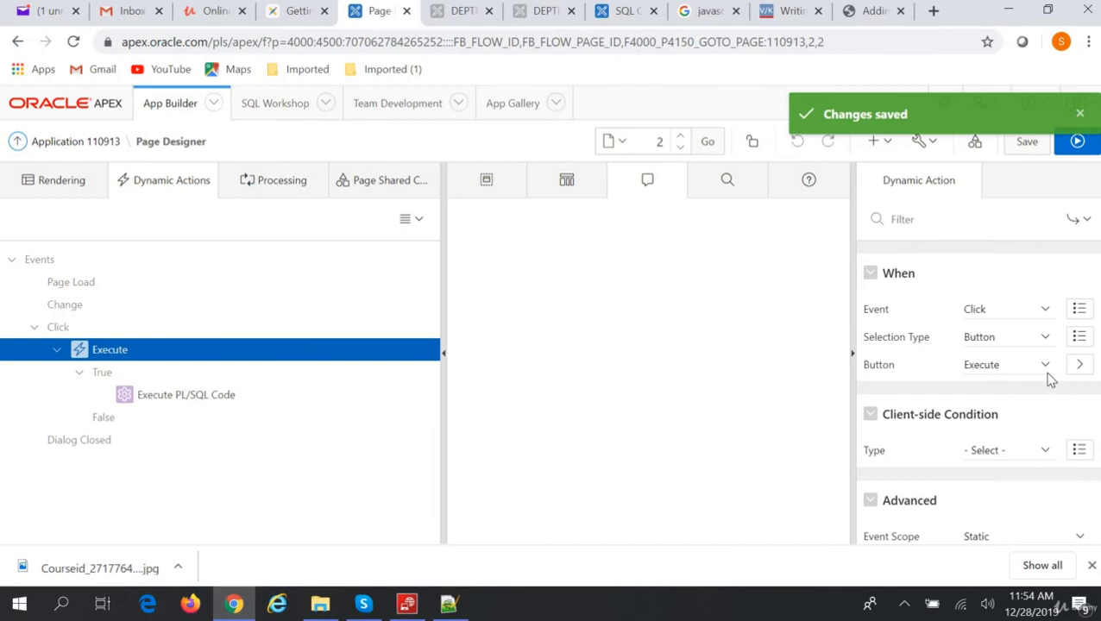
pyautogui.moveTo(728, 445)
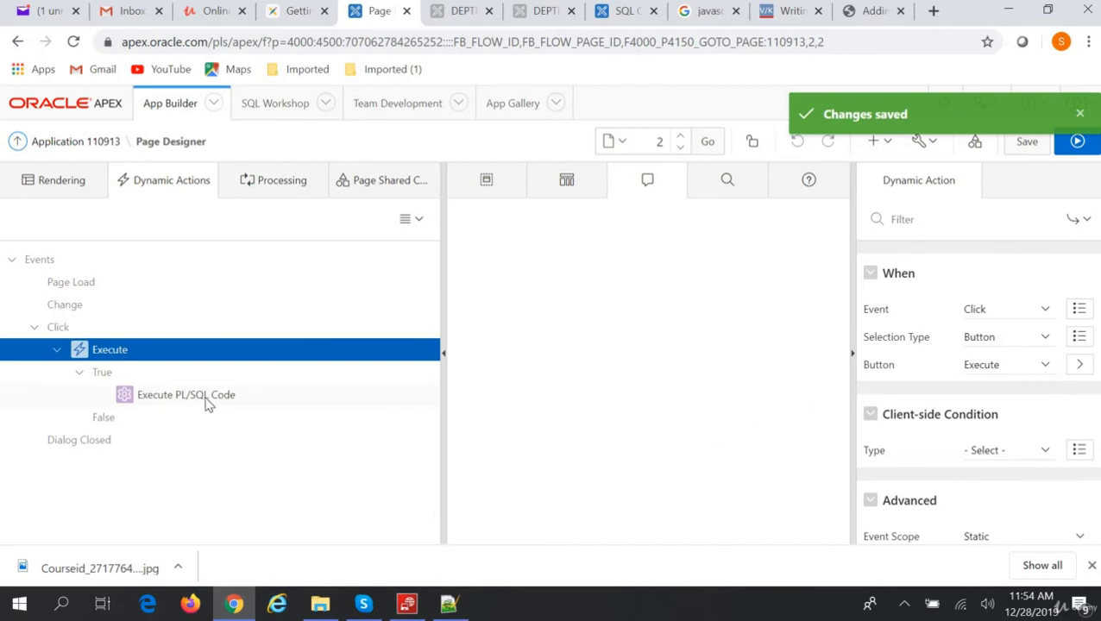
# - Select the Execute PL/SQL Code true action and scroll through its Action type list
pyautogui.click(187, 394)
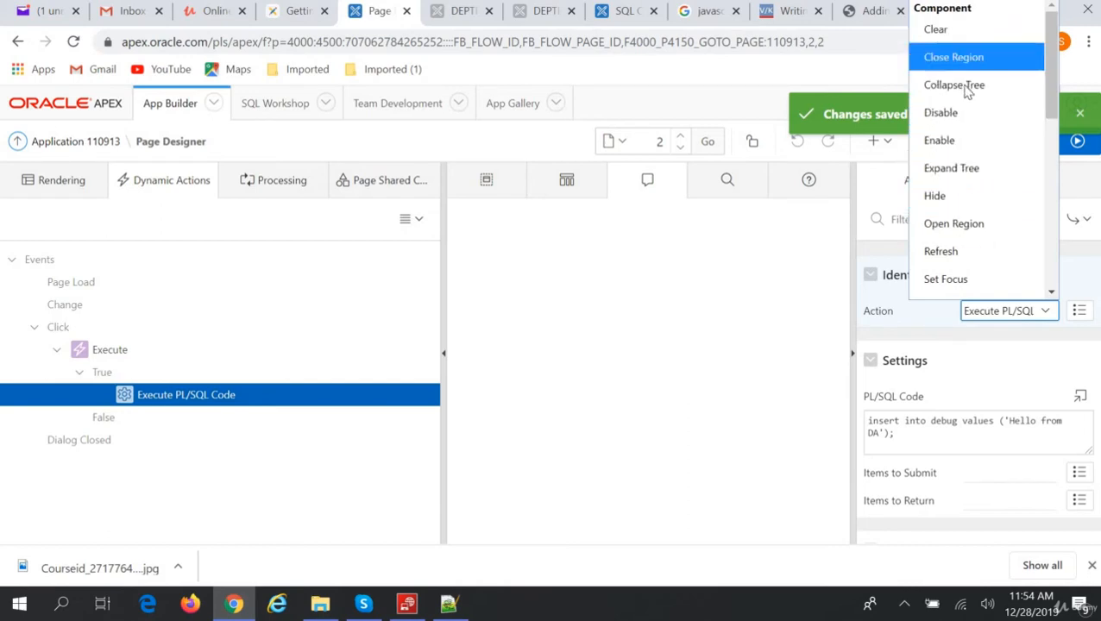
pyautogui.moveTo(967, 112)
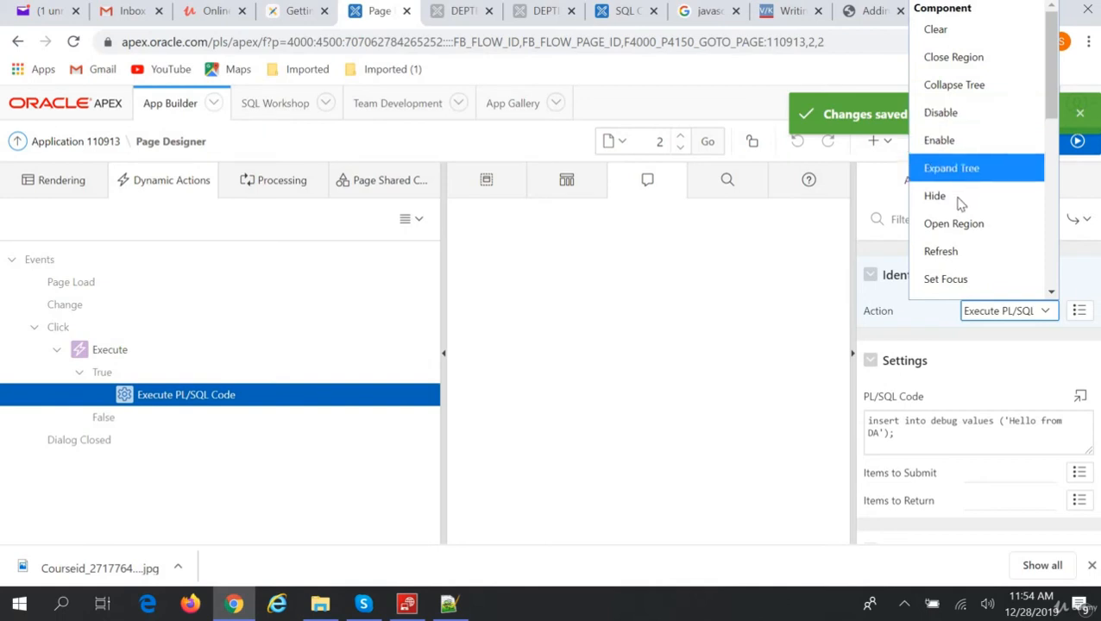
pyautogui.moveTo(945, 279)
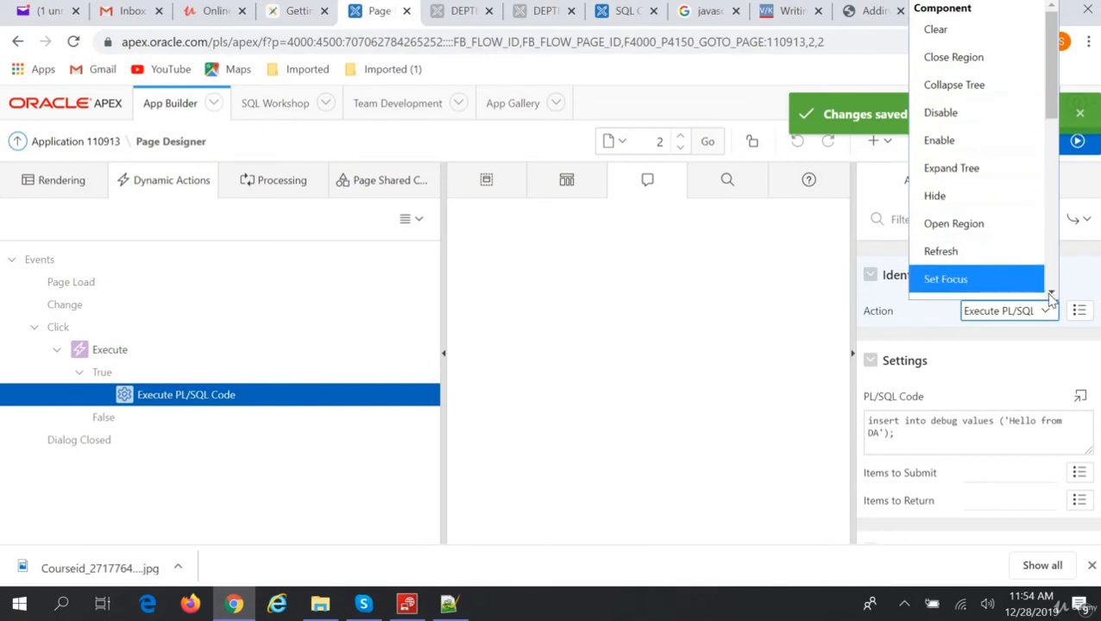
pyautogui.scroll(-3)
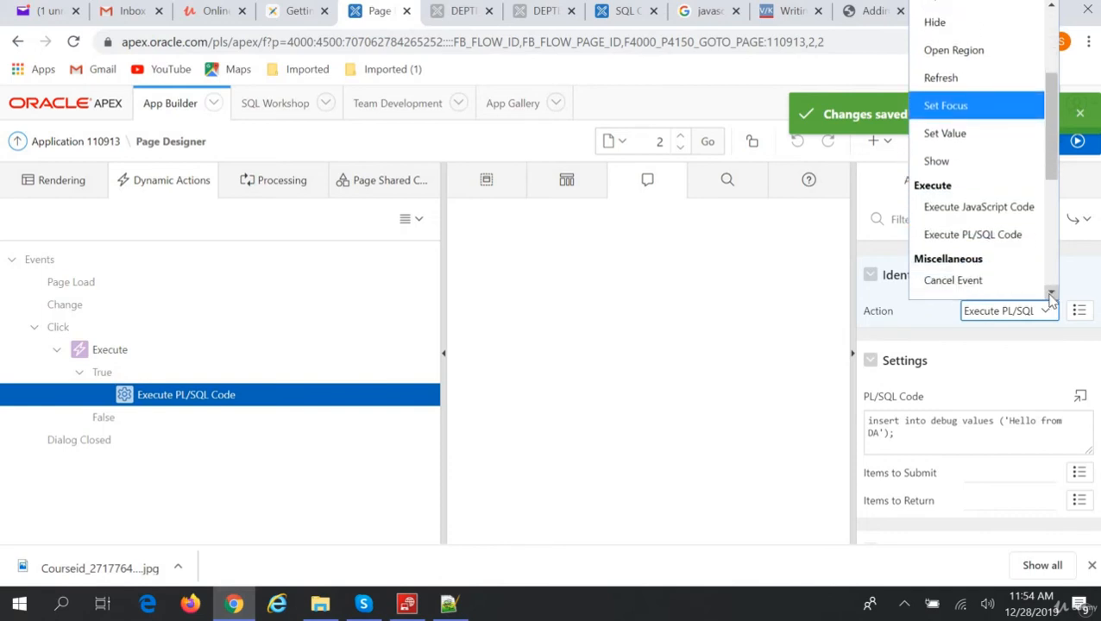
pyautogui.scroll(-3)
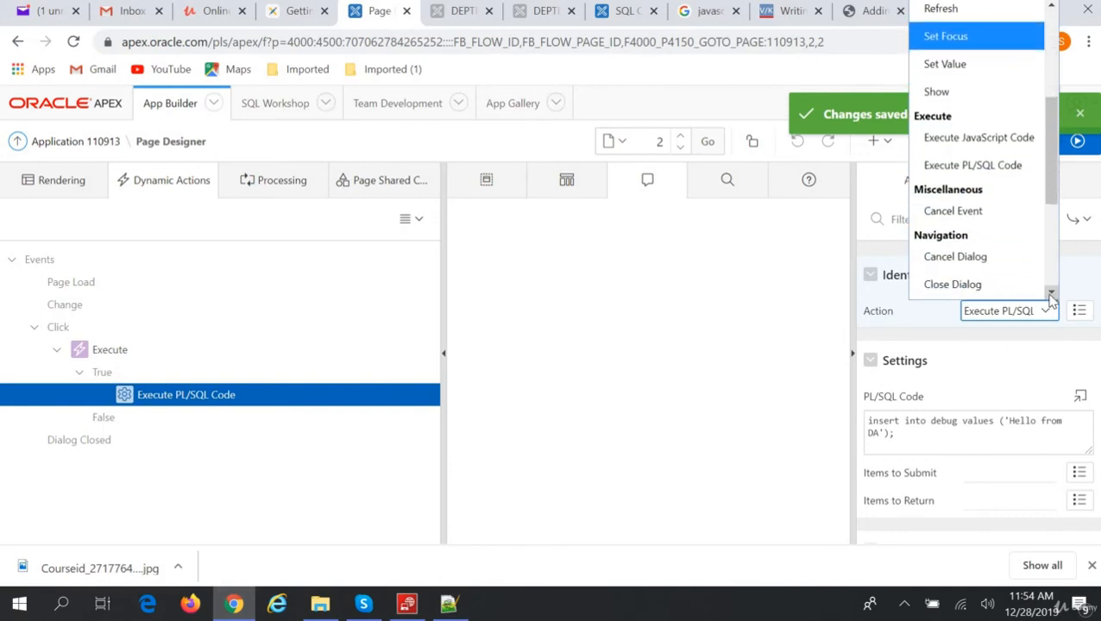
pyautogui.scroll(-3)
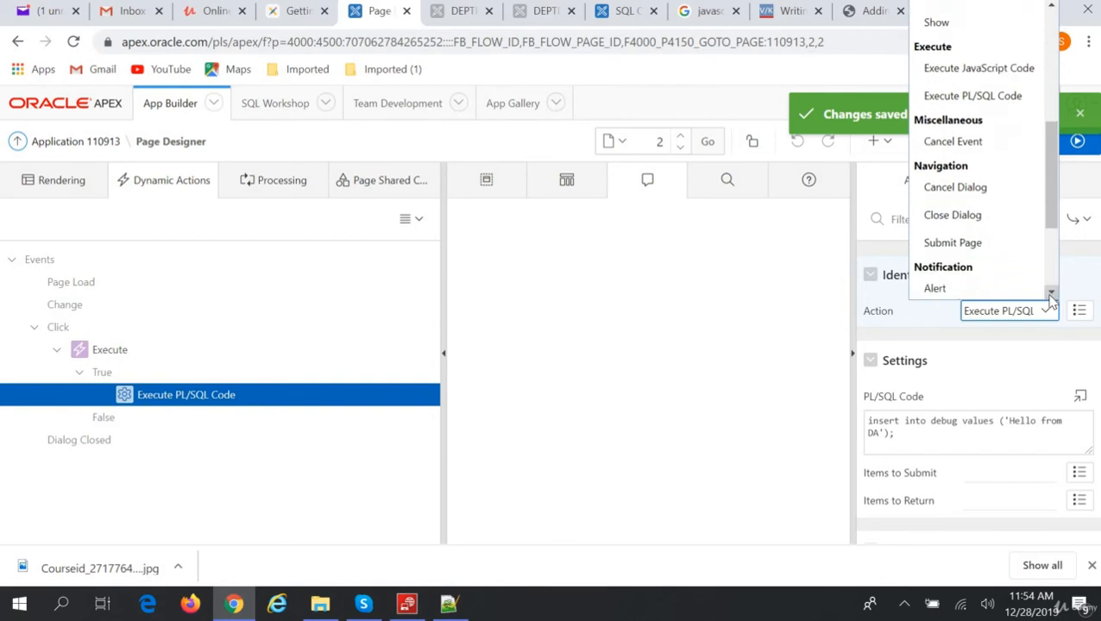
pyautogui.scroll(-3)
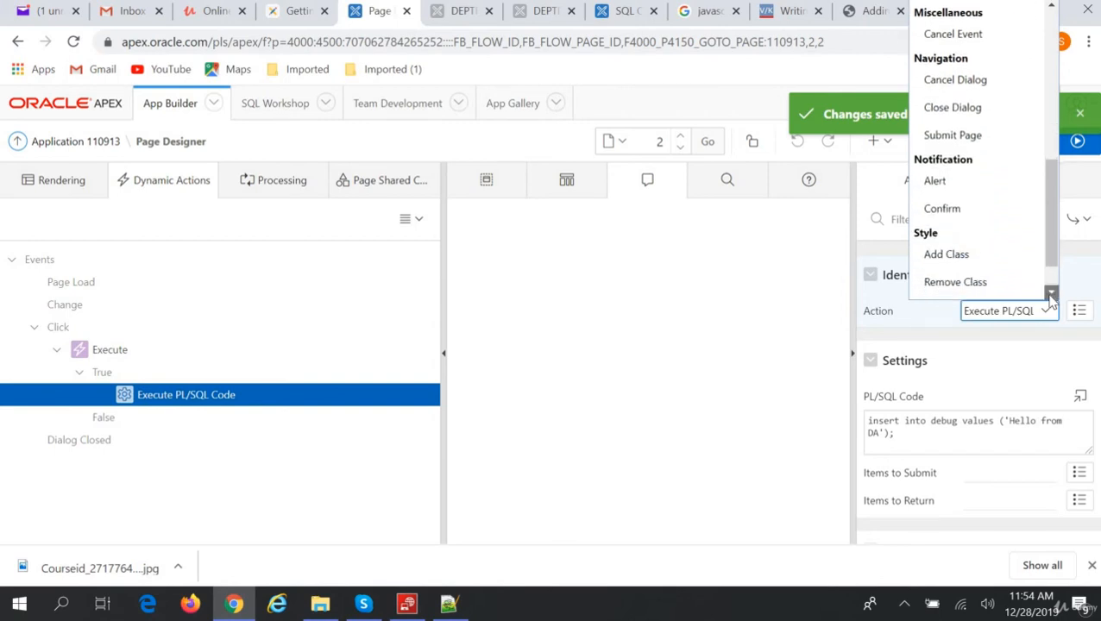
pyautogui.scroll(-3)
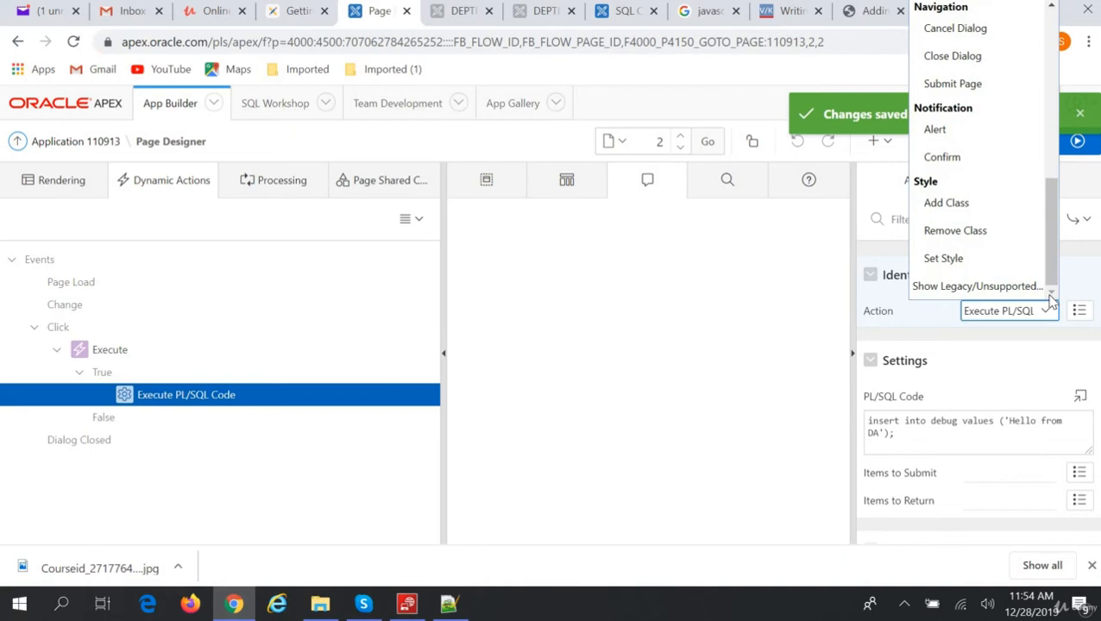
pyautogui.moveTo(725, 346)
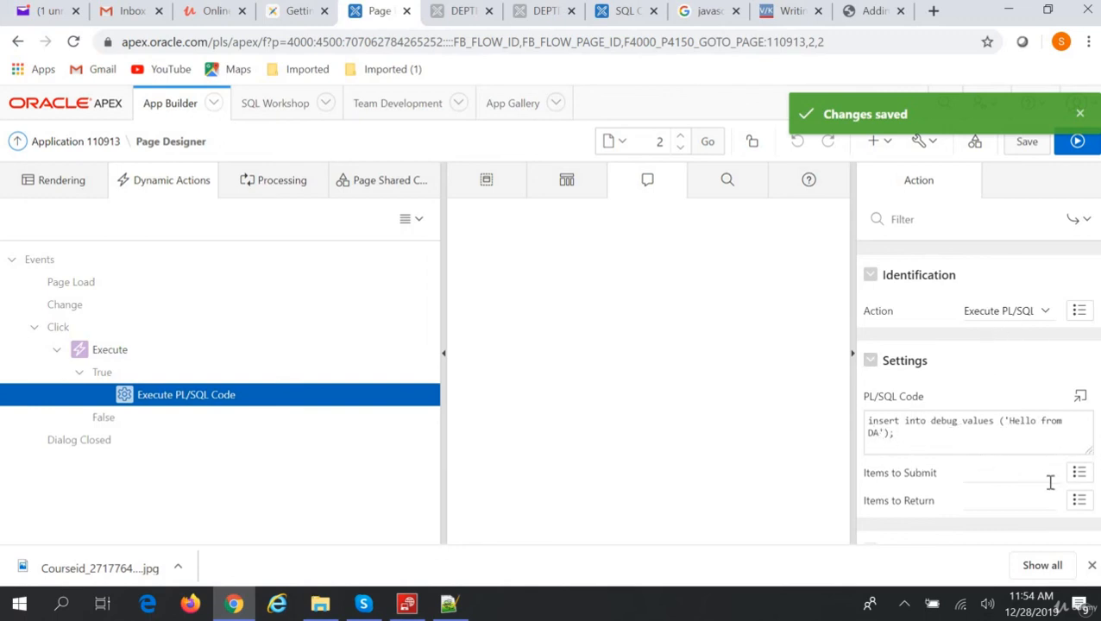
pyautogui.moveTo(589, 410)
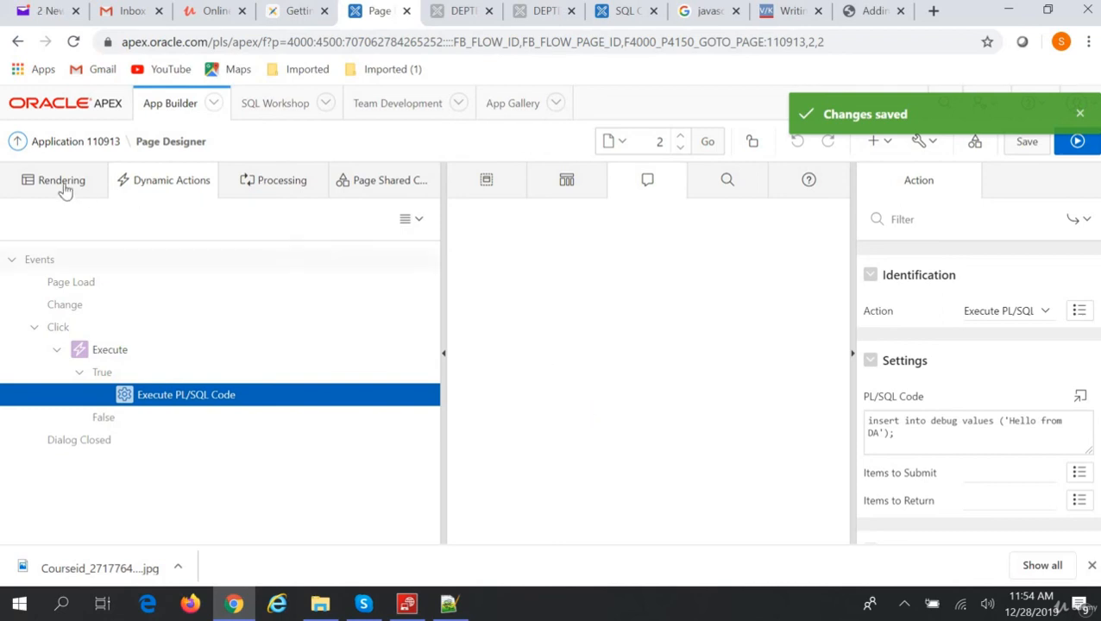
pyautogui.moveTo(408, 335)
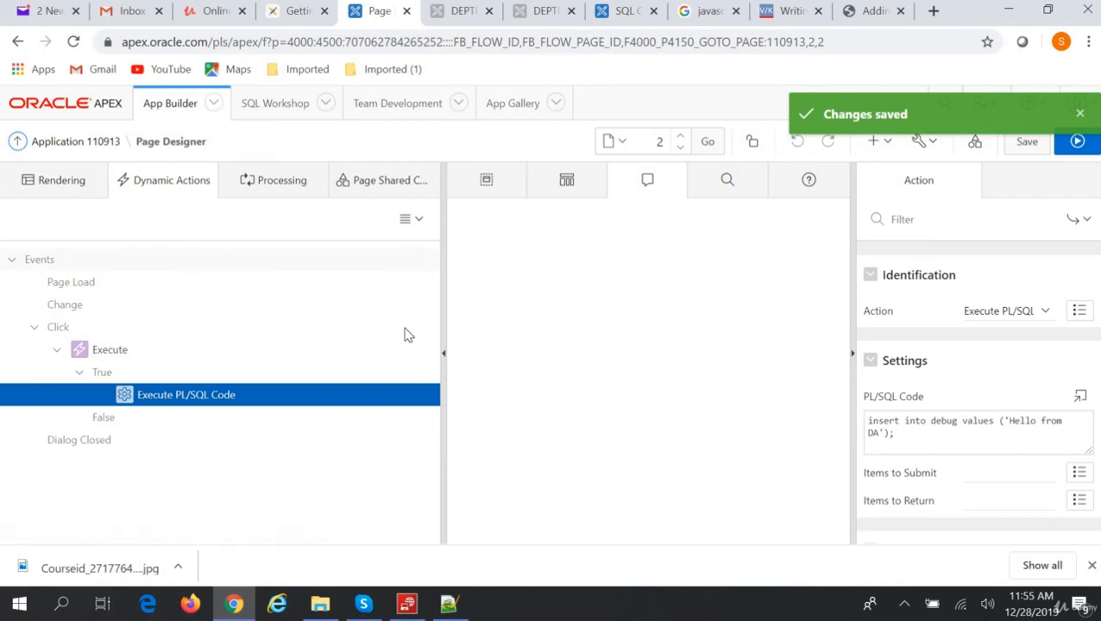
pyautogui.moveTo(492, 408)
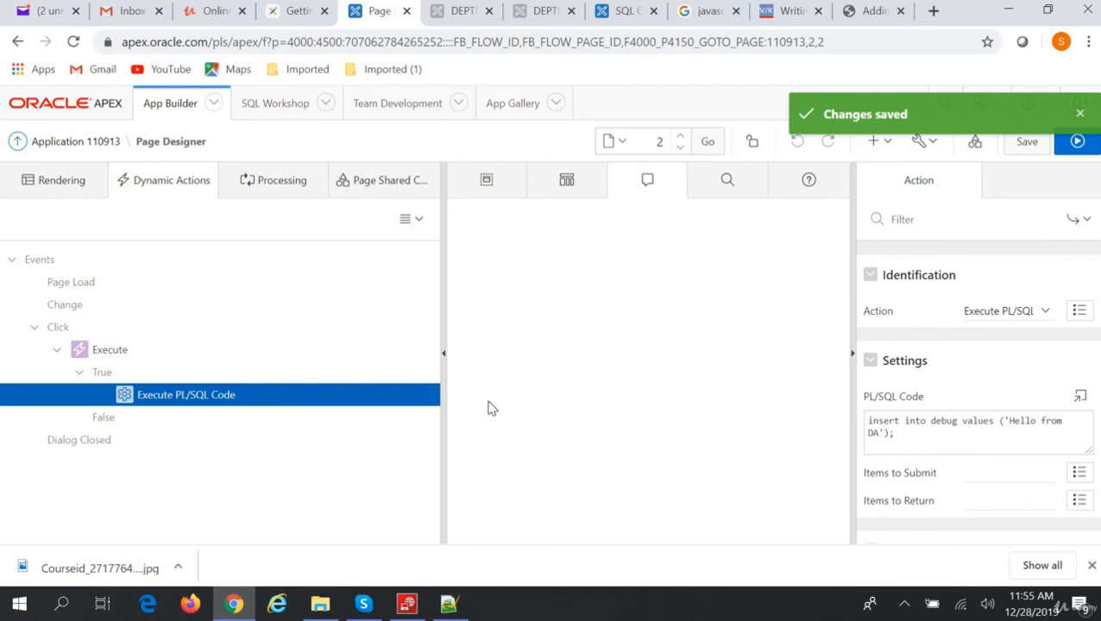
pyautogui.moveTo(388, 216)
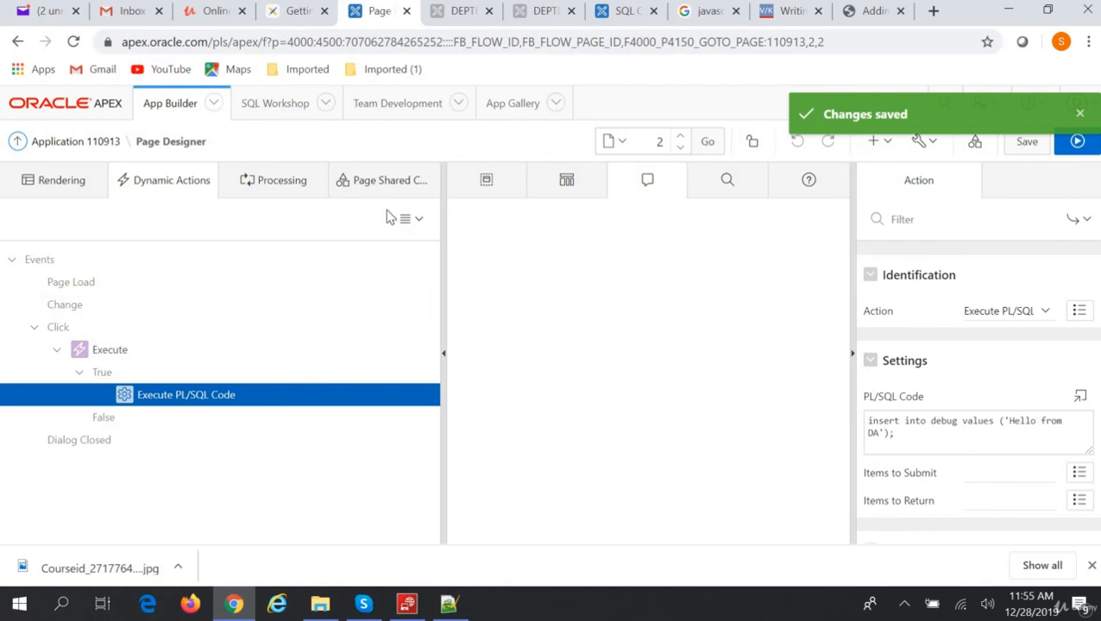